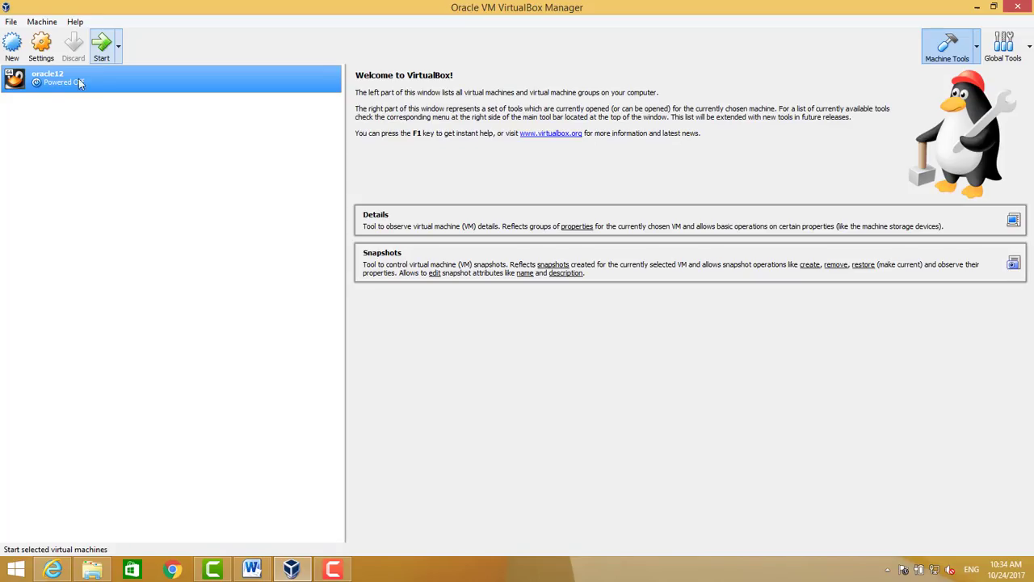
# - Confirm oracle12's Adapter 1 stays bridged to the Intel Ethernet connection and save
pyautogui.click(41, 46)
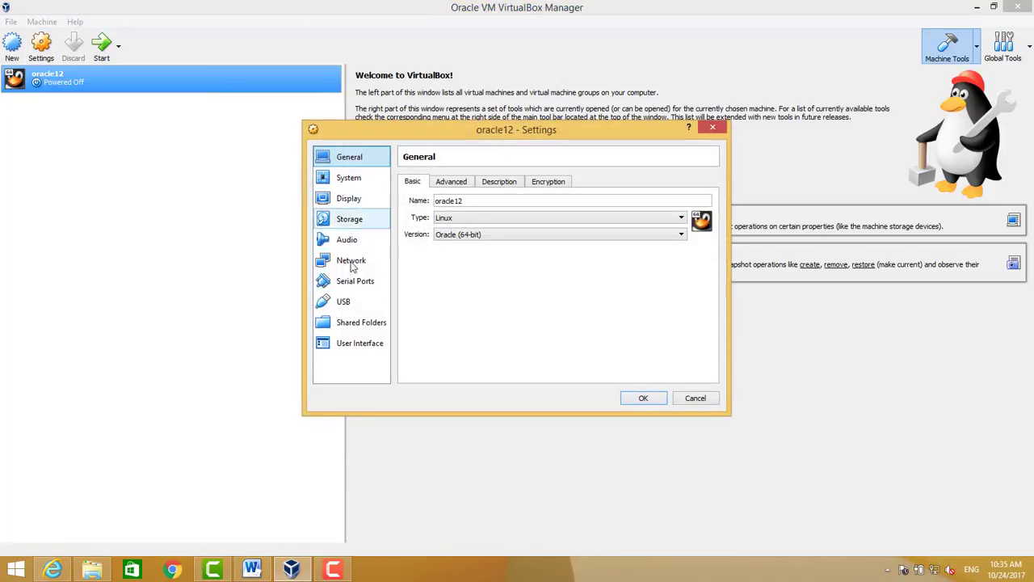
pyautogui.click(350, 260)
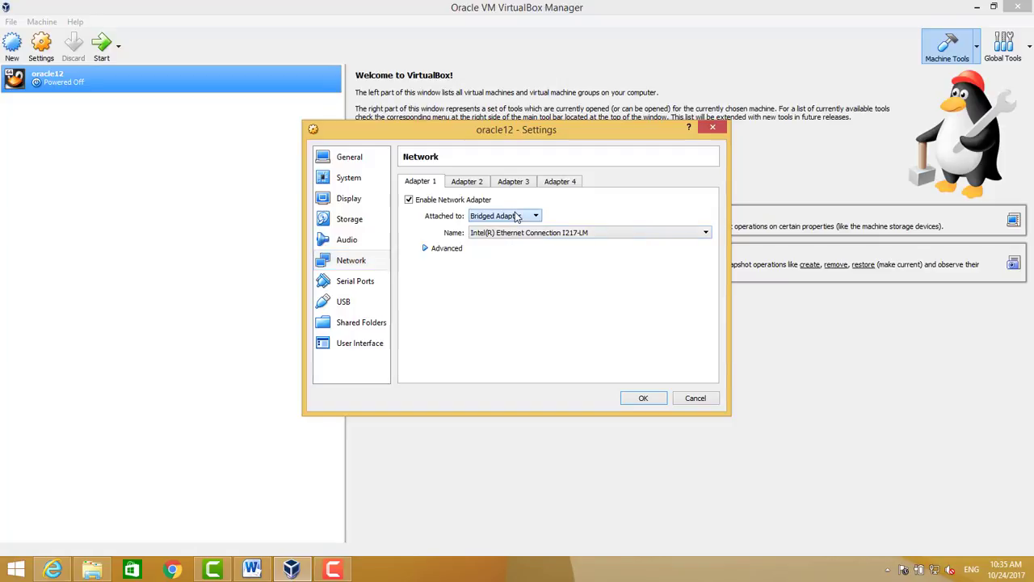
pyautogui.click(644, 397)
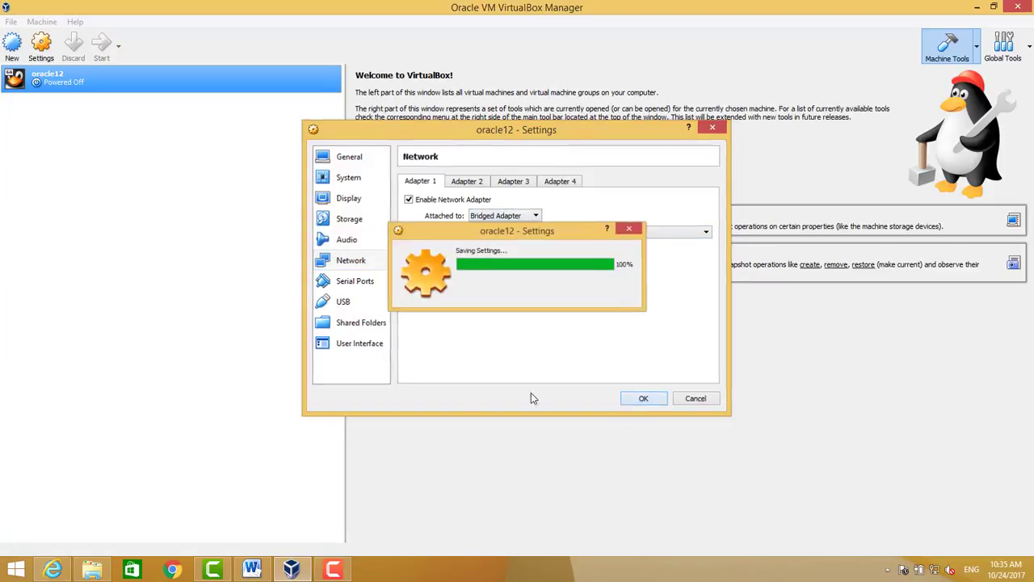
pyautogui.click(643, 397)
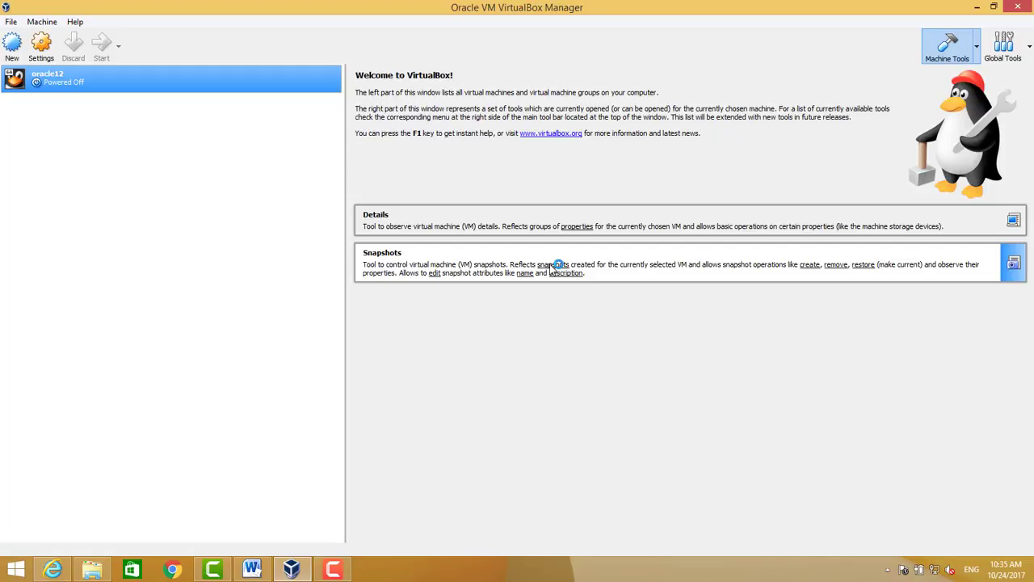
# - Start the oracle12 VM and give it keyboard focus for the boot menu
pyautogui.click(101, 45)
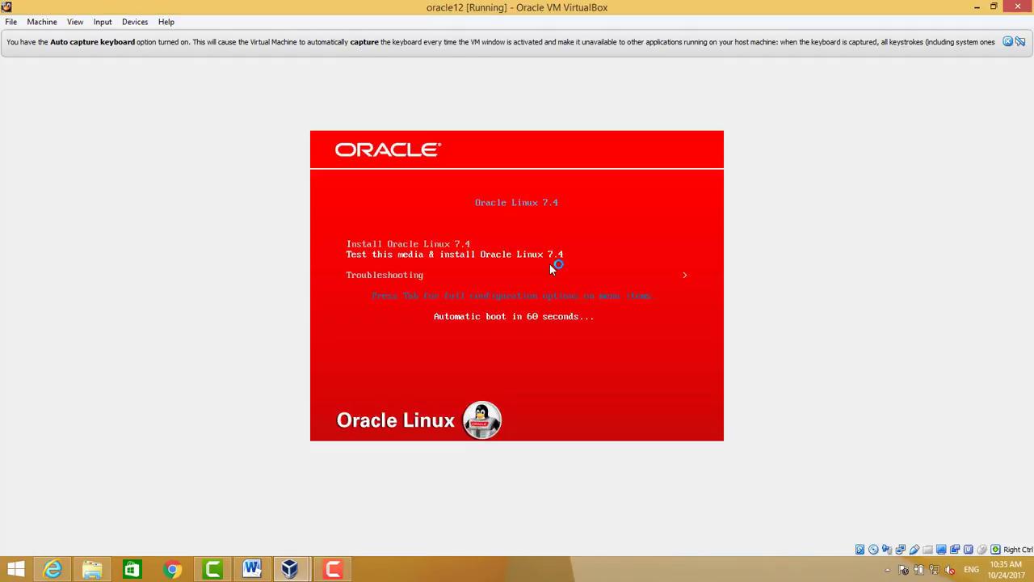
pyautogui.click(553, 265)
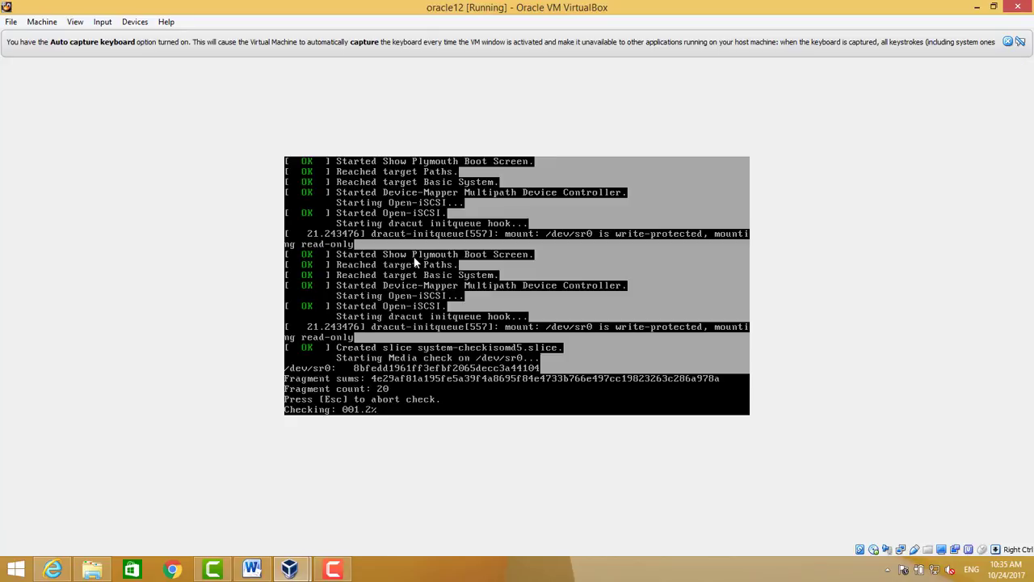
pyautogui.moveTo(456, 331)
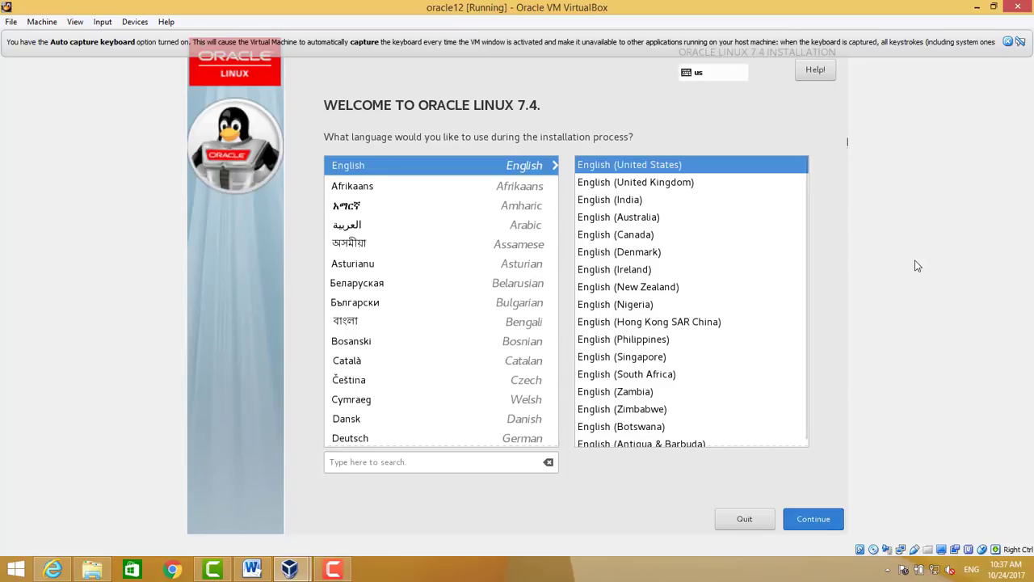
# - Continue with English (United States) as the installation language
pyautogui.click(813, 518)
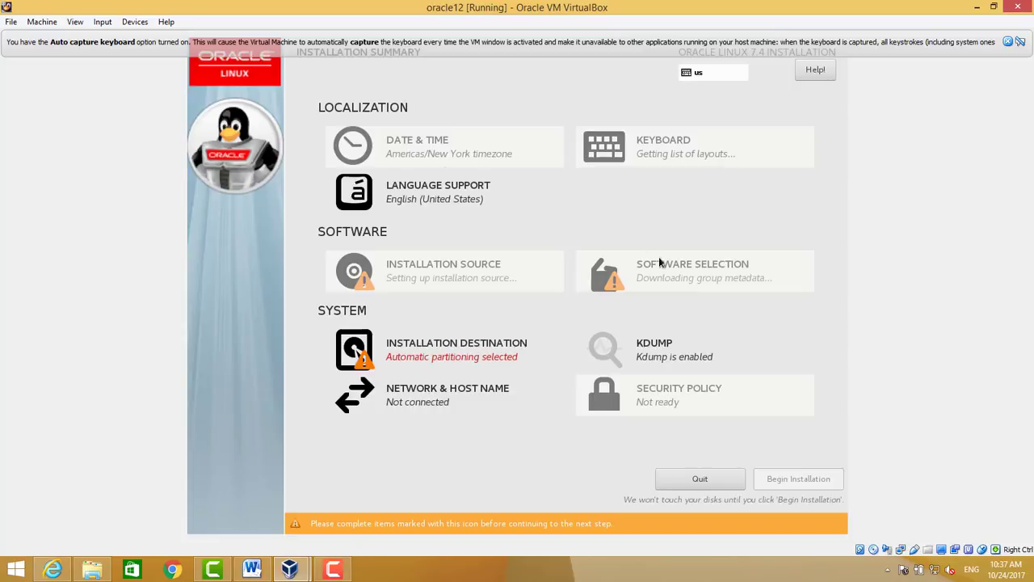
pyautogui.moveTo(715, 275)
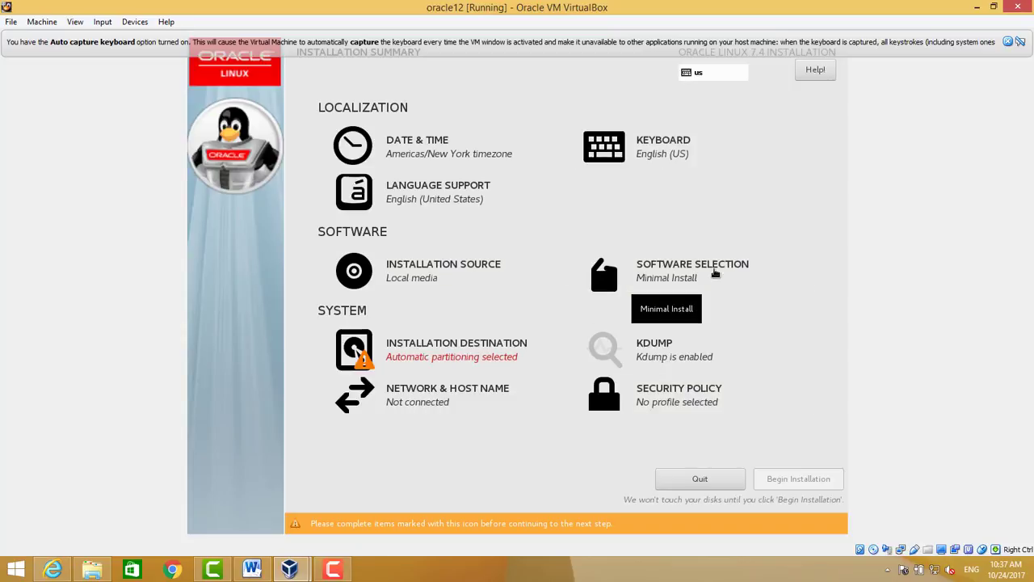
# - Select Server with GUI plus File and Storage Server, Performance Tools and Development Tools add-ons
pyautogui.click(692, 269)
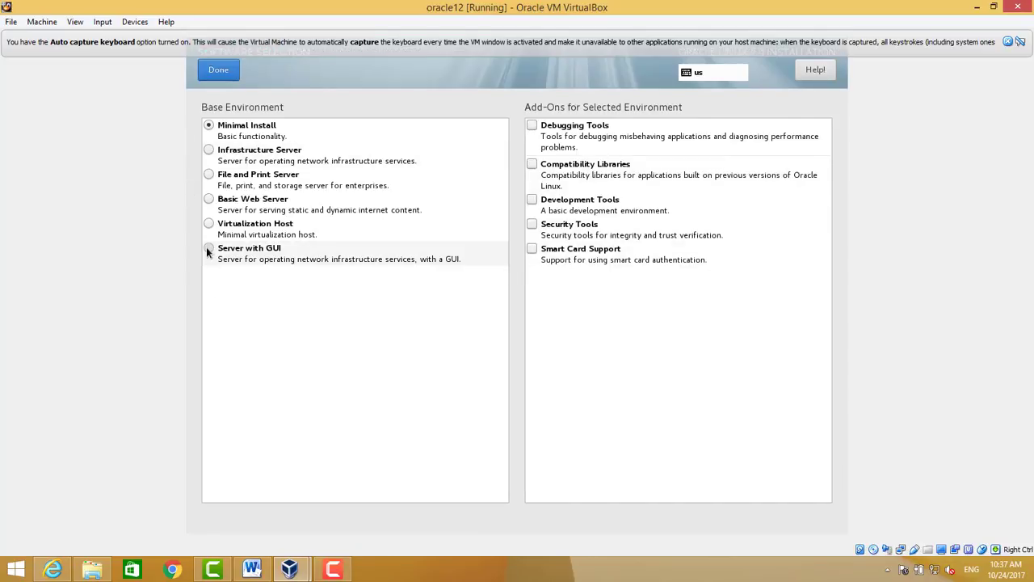
pyautogui.click(208, 248)
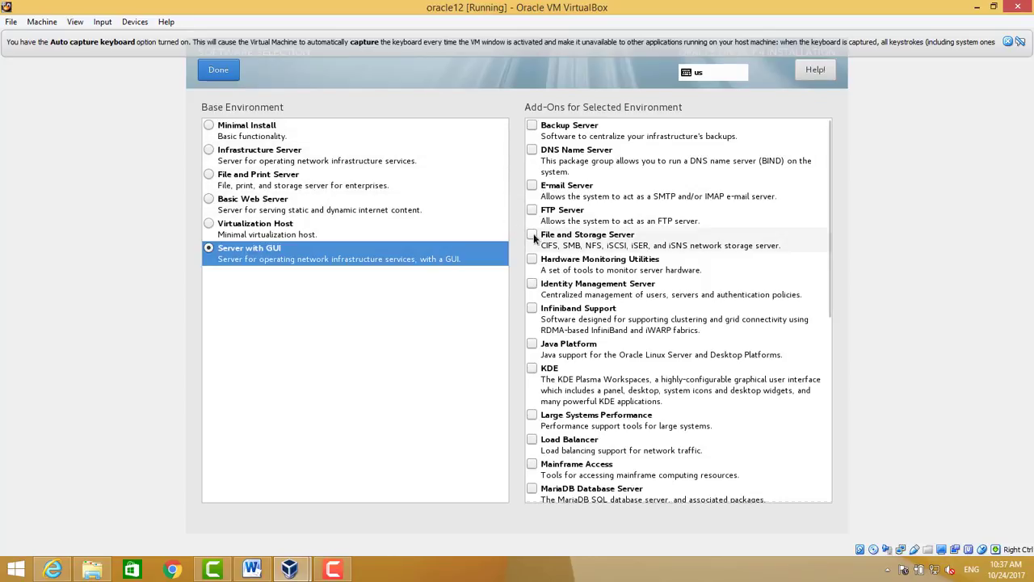
pyautogui.click(532, 234)
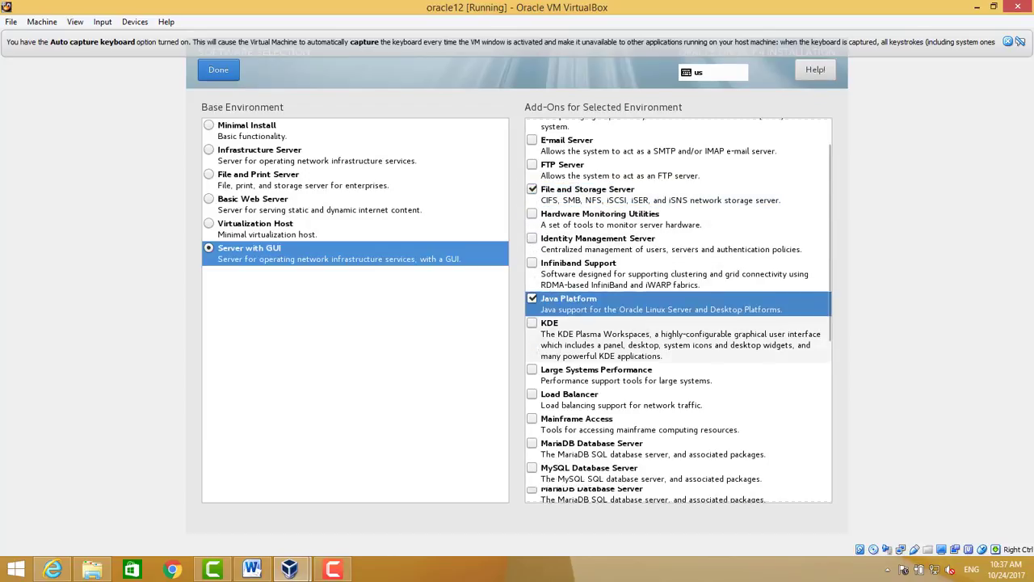
pyautogui.scroll(-3)
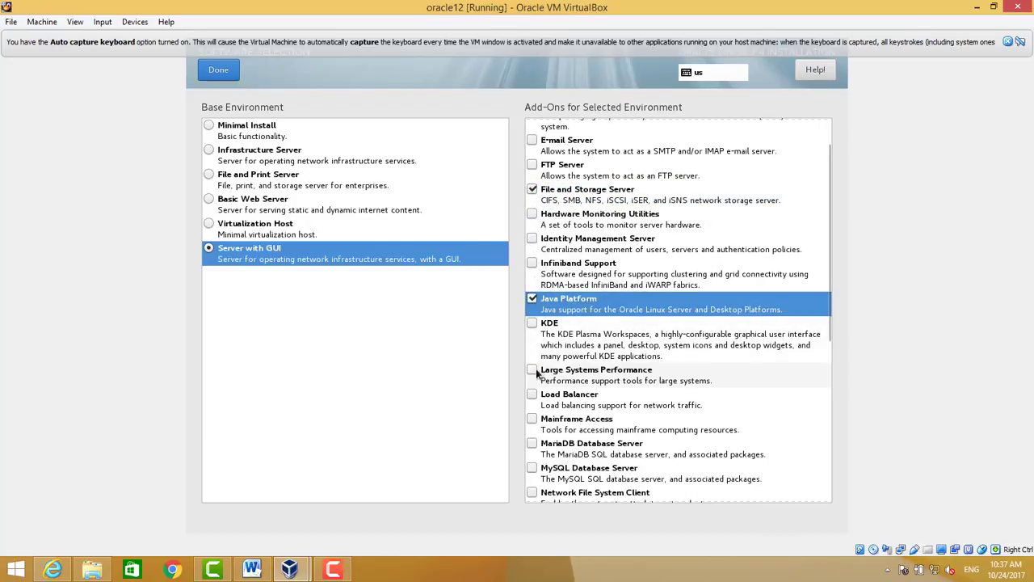
pyautogui.scroll(-3)
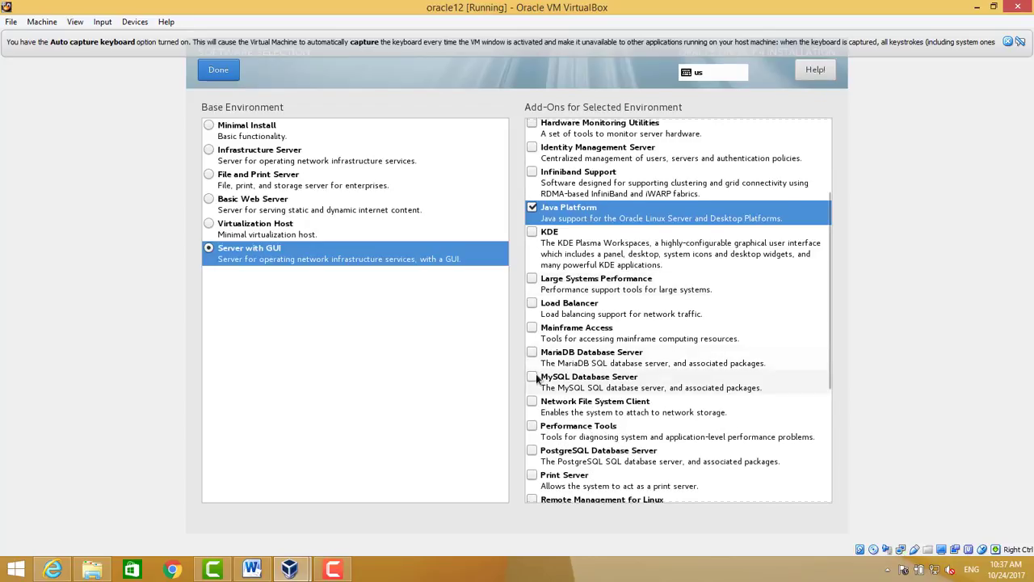
pyautogui.moveTo(533, 431)
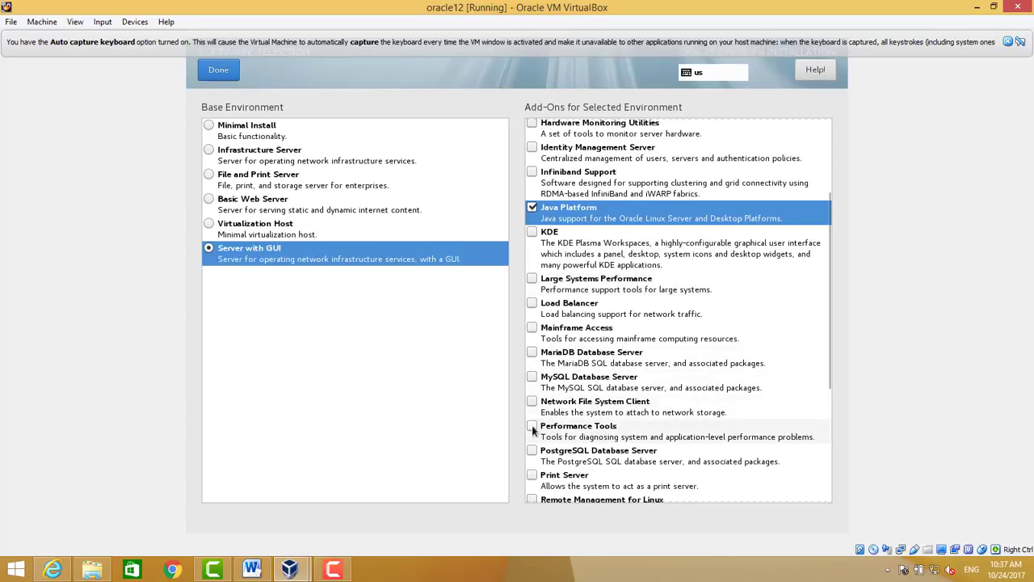
pyautogui.click(533, 425)
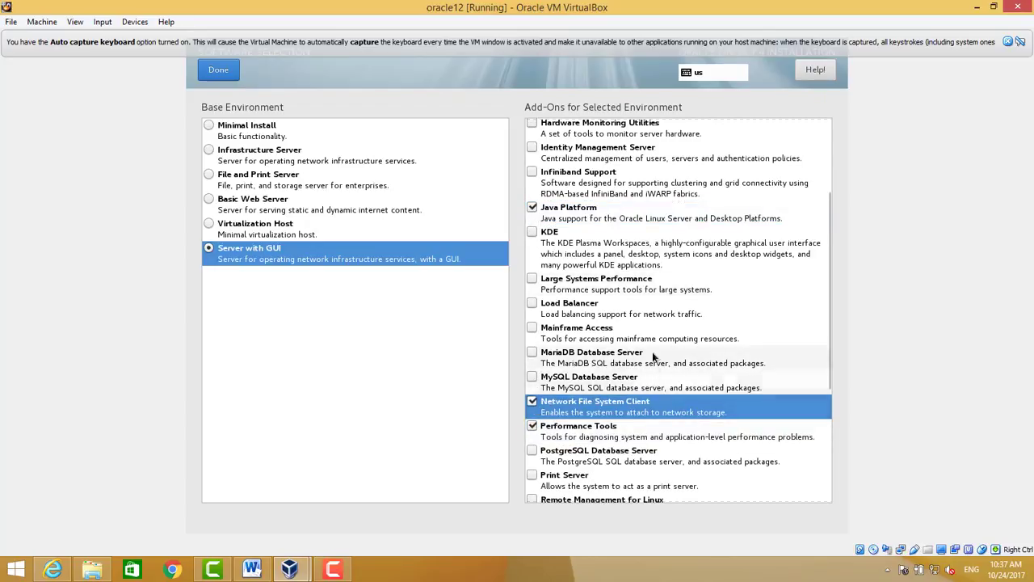
pyautogui.scroll(-3)
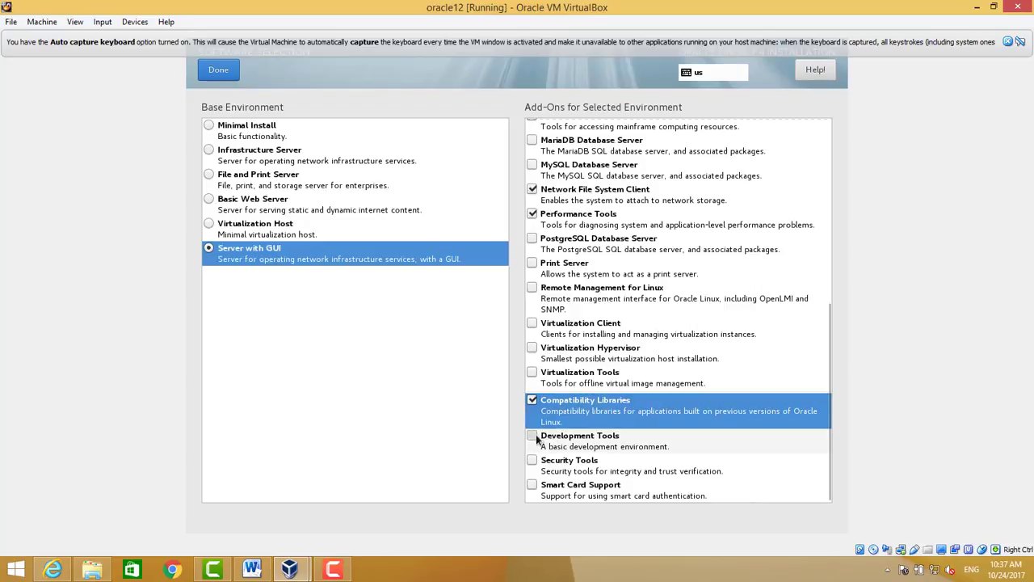
pyautogui.click(532, 435)
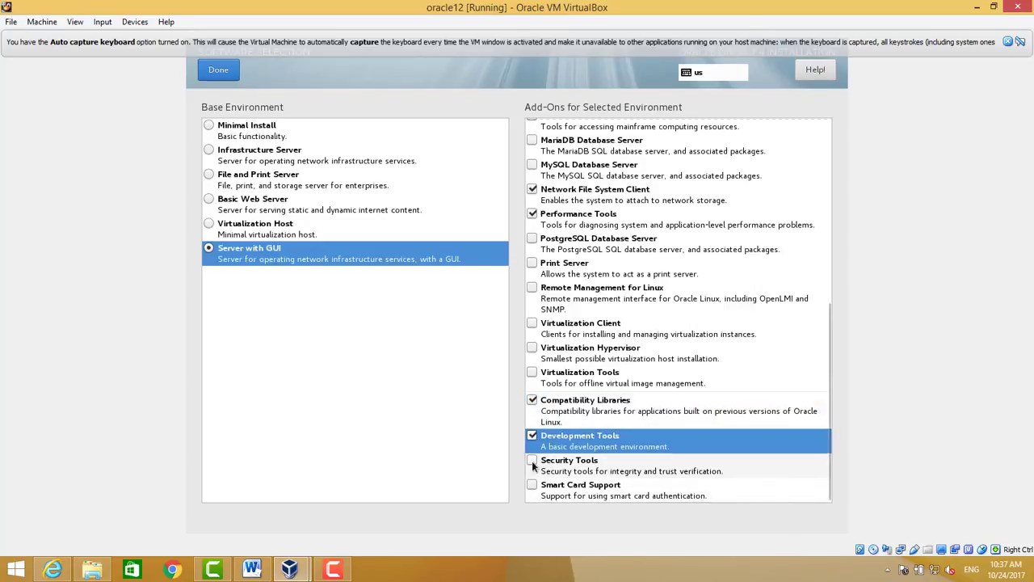
pyautogui.moveTo(586, 460)
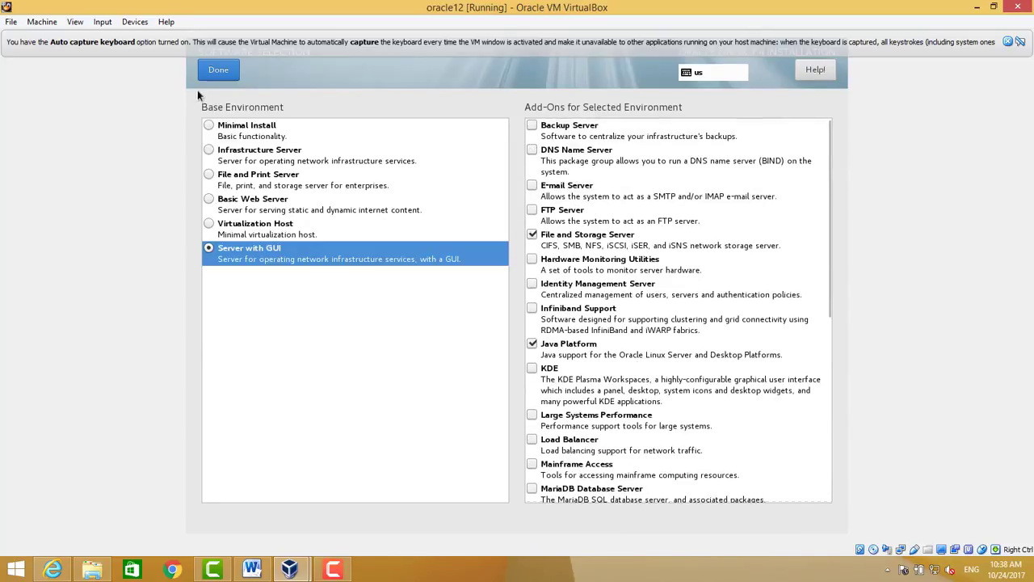
# - Set the time zone to region Asia, city Dubai
pyautogui.click(218, 69)
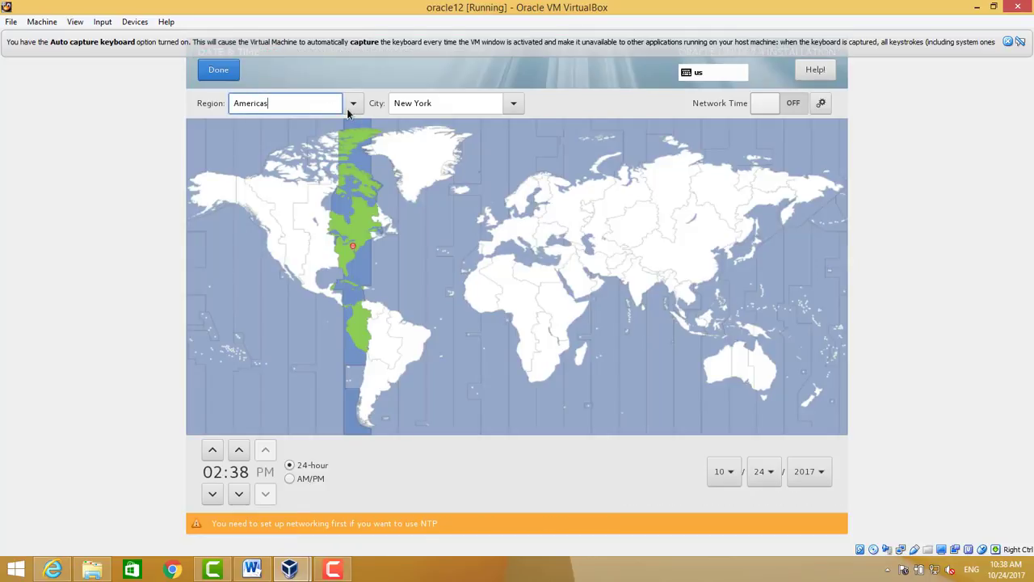
pyautogui.click(352, 102)
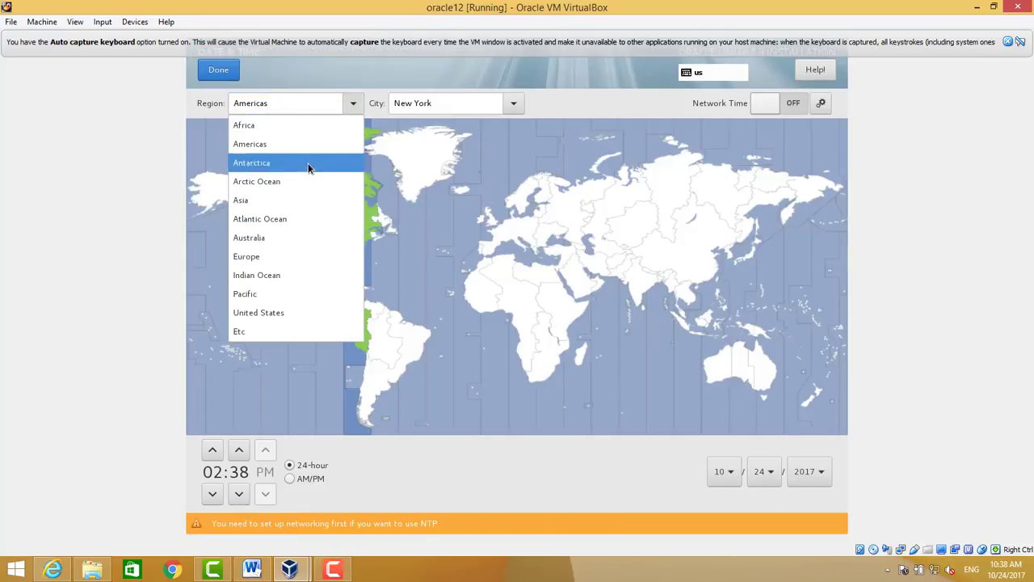
pyautogui.click(240, 200)
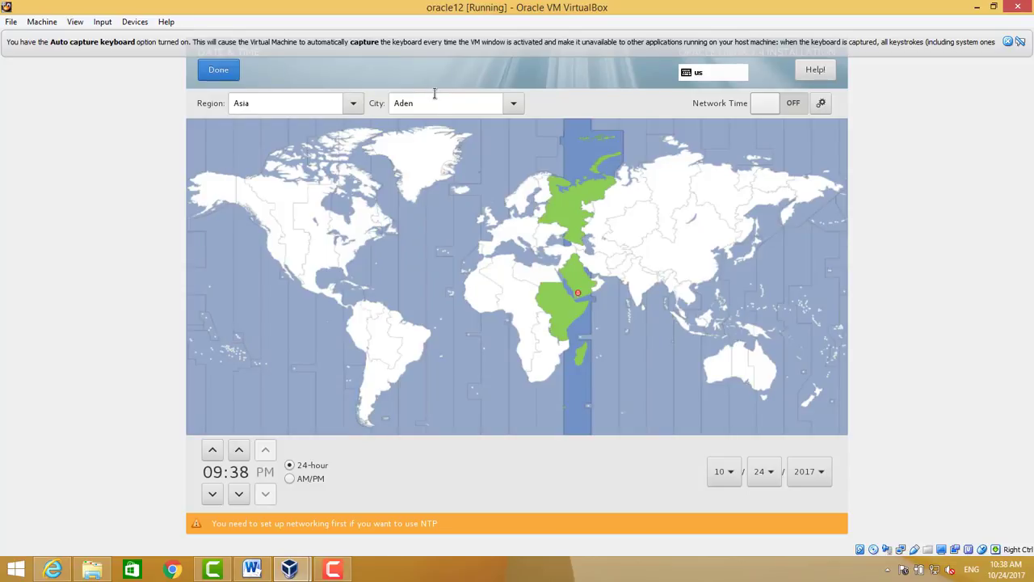
pyautogui.click(445, 103)
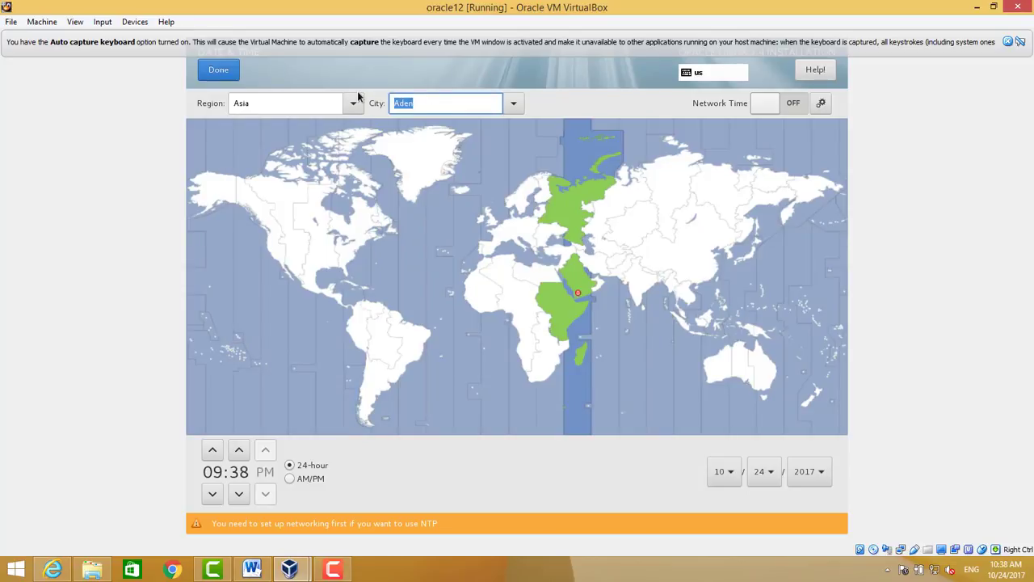
pyautogui.write('duba')
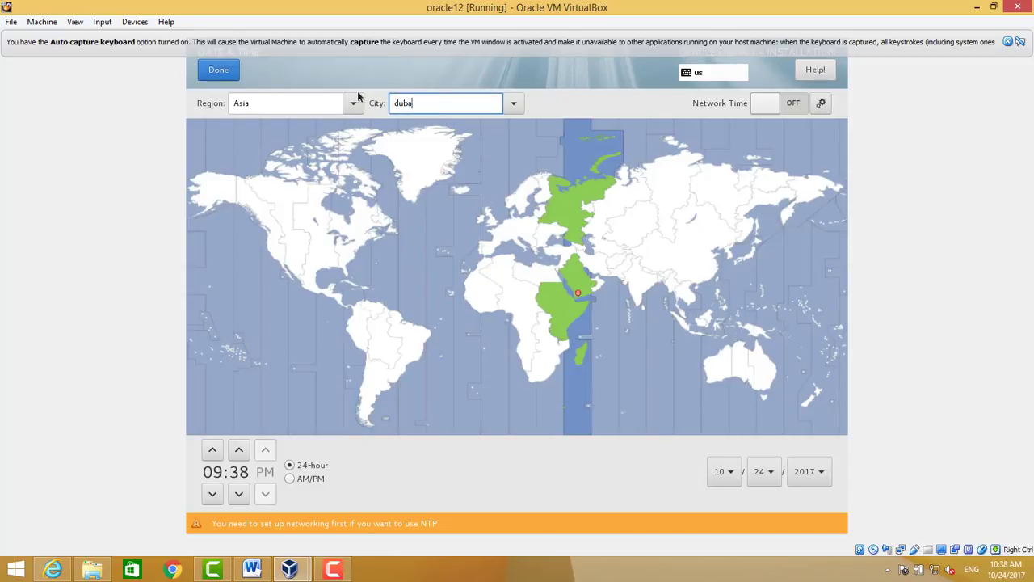
pyautogui.write('i')
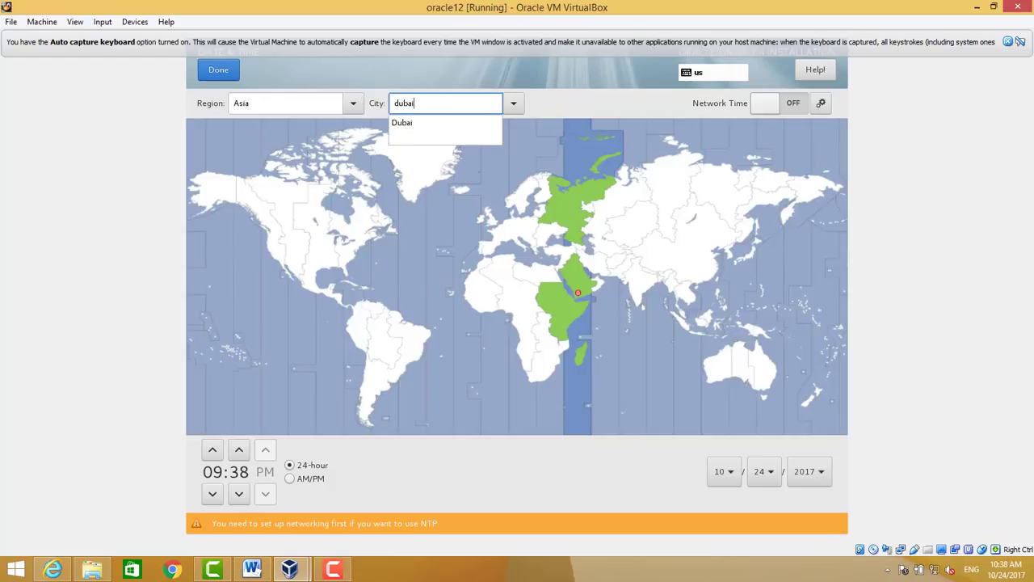
pyautogui.moveTo(176, 382)
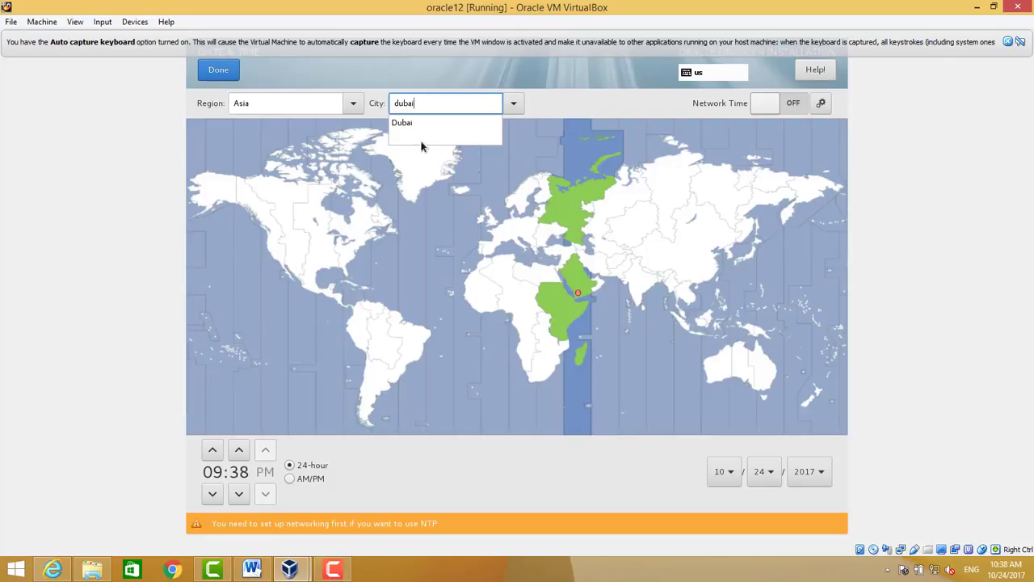
pyautogui.click(401, 122)
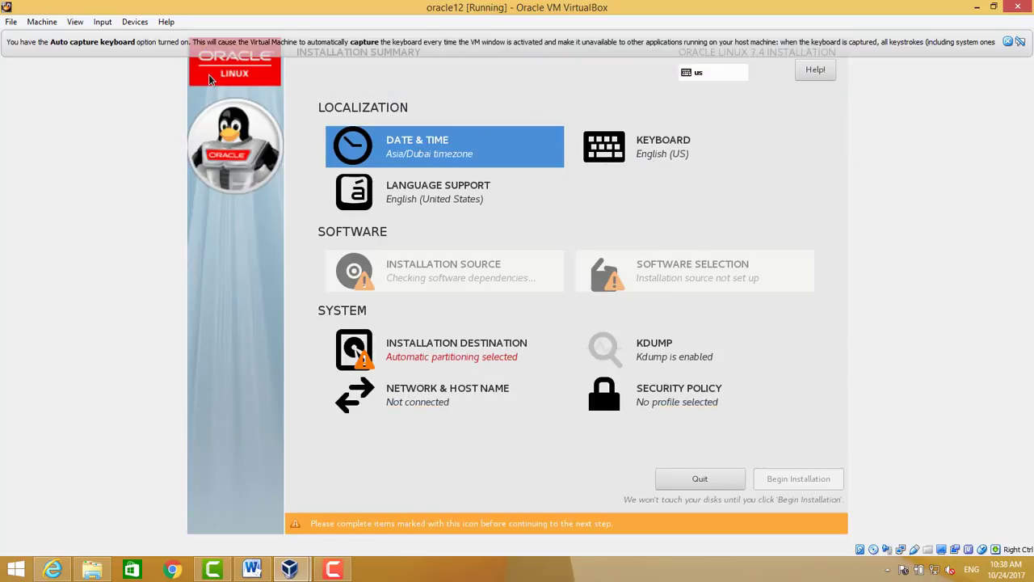
pyautogui.moveTo(739, 306)
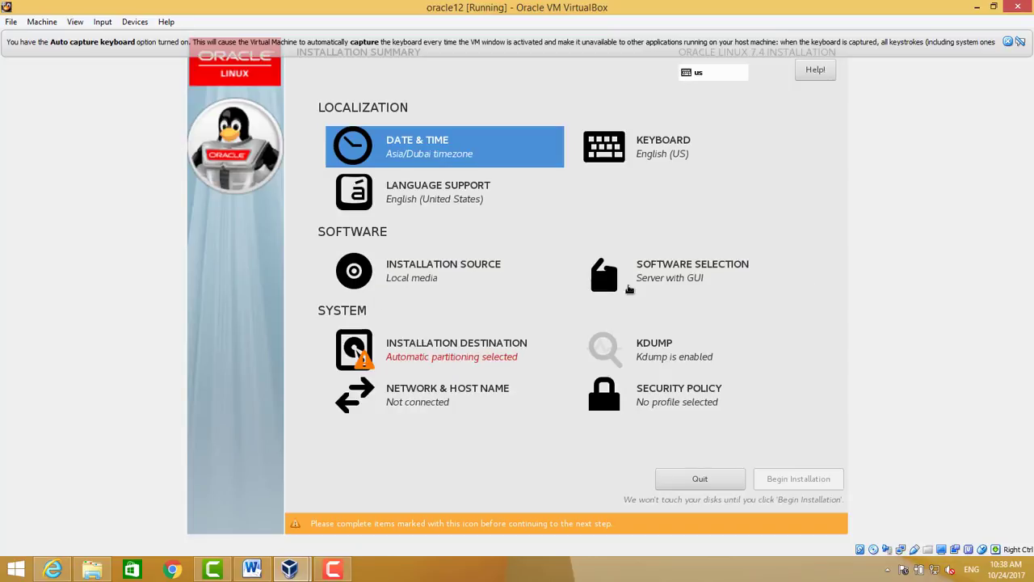
# - Choose the 40 GiB ATA VBOX HARDDISK with automatic partitioning as installation destination
pyautogui.click(353, 349)
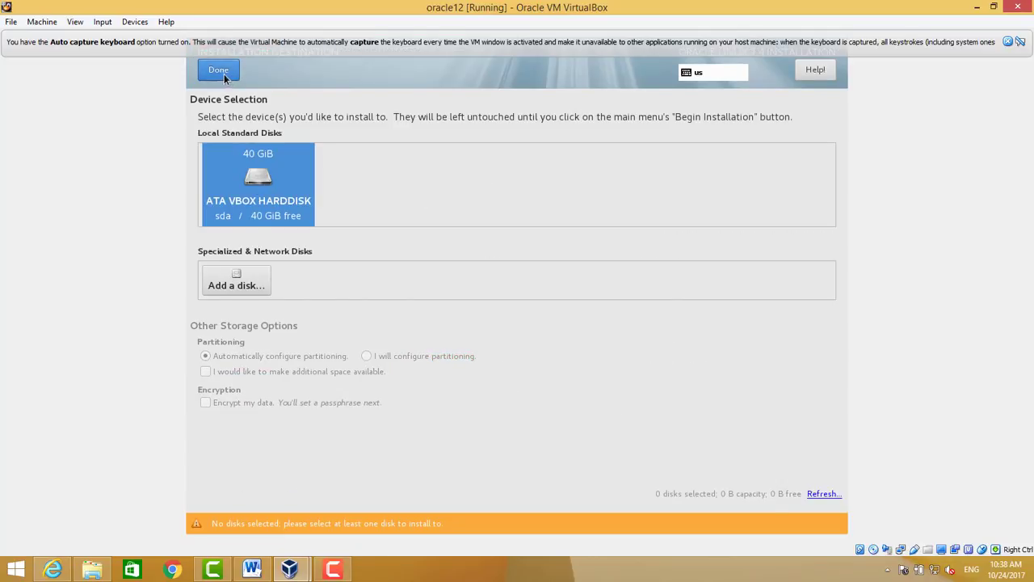
pyautogui.click(219, 69)
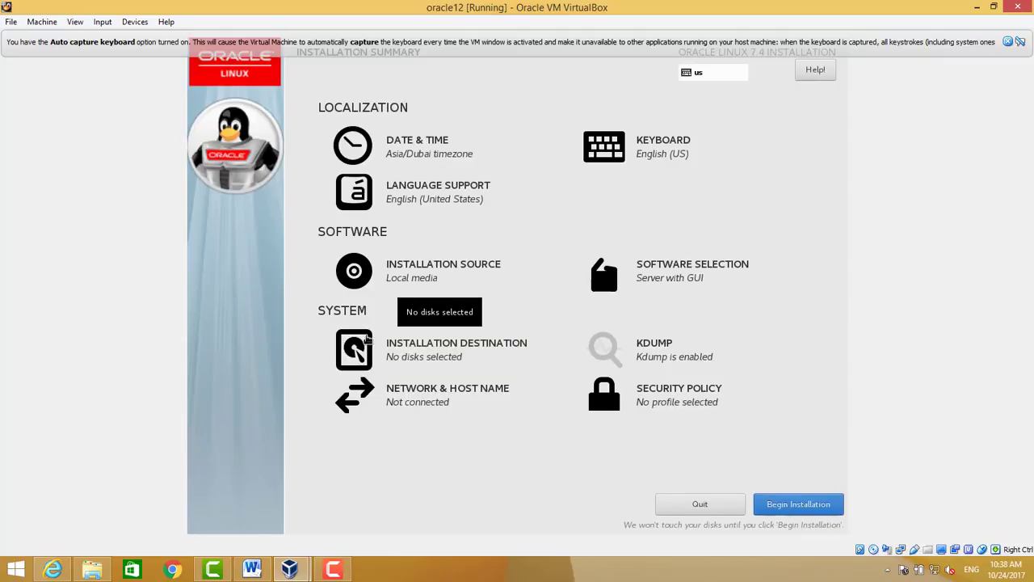
pyautogui.click(353, 349)
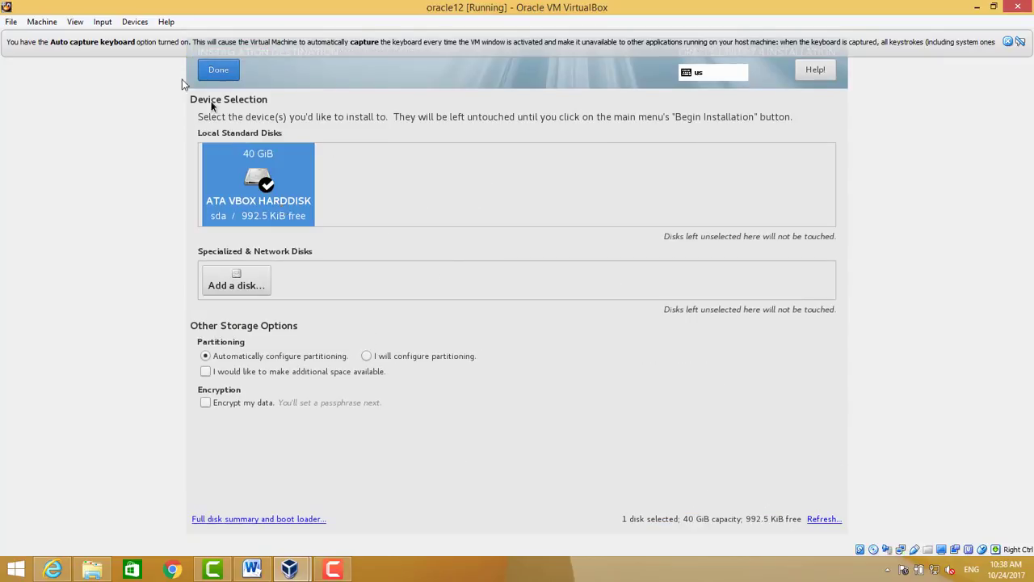
pyautogui.click(218, 70)
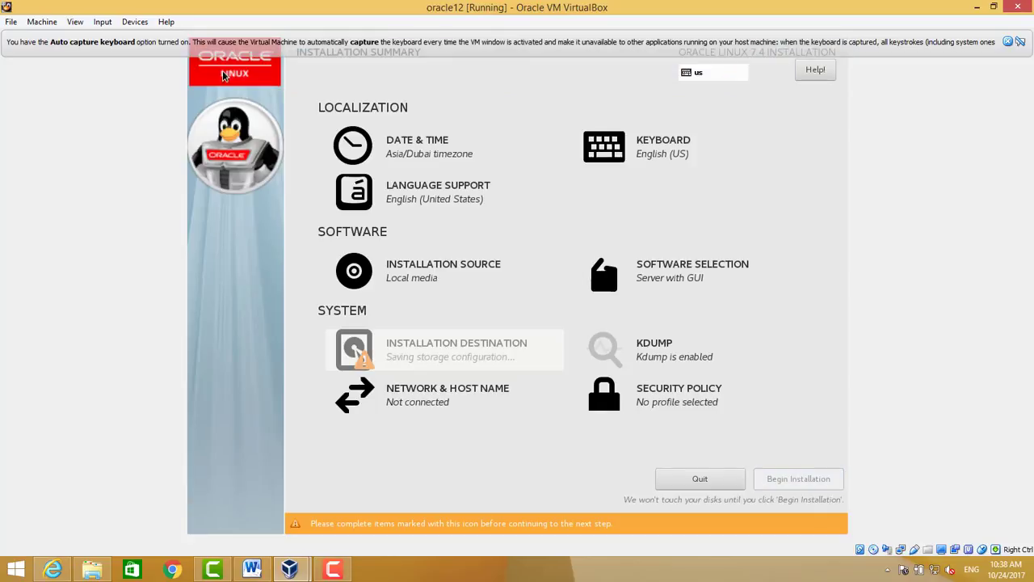
pyautogui.moveTo(420, 320)
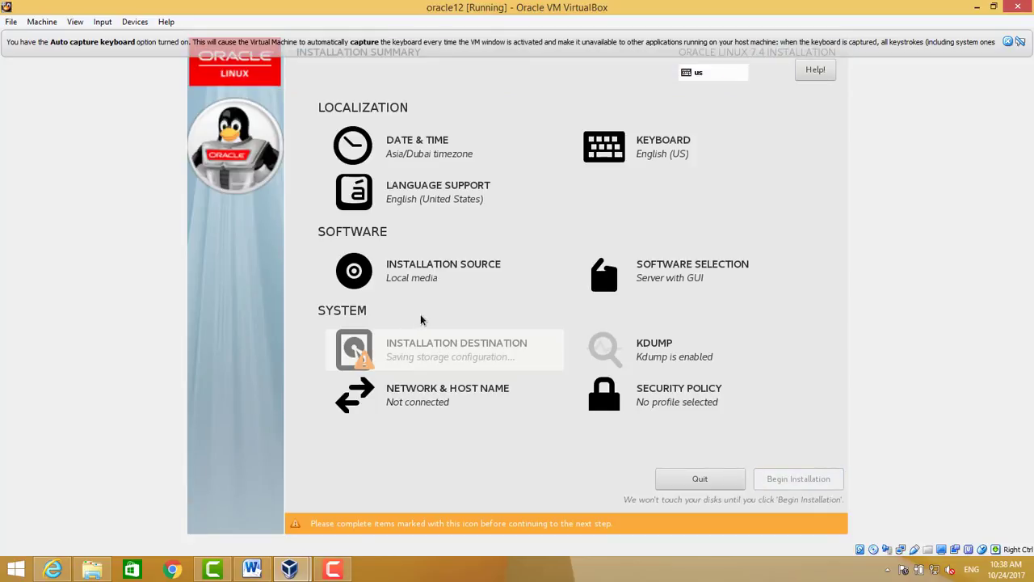
# - Apply ora12c.zulqarnainhayat.com as the system host name
pyautogui.click(447, 388)
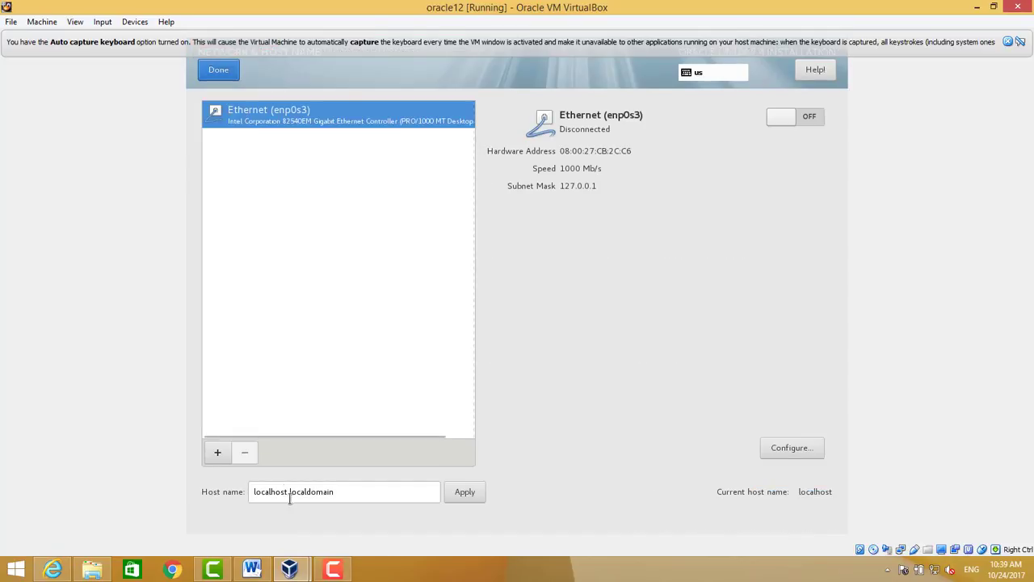
pyautogui.click(343, 491)
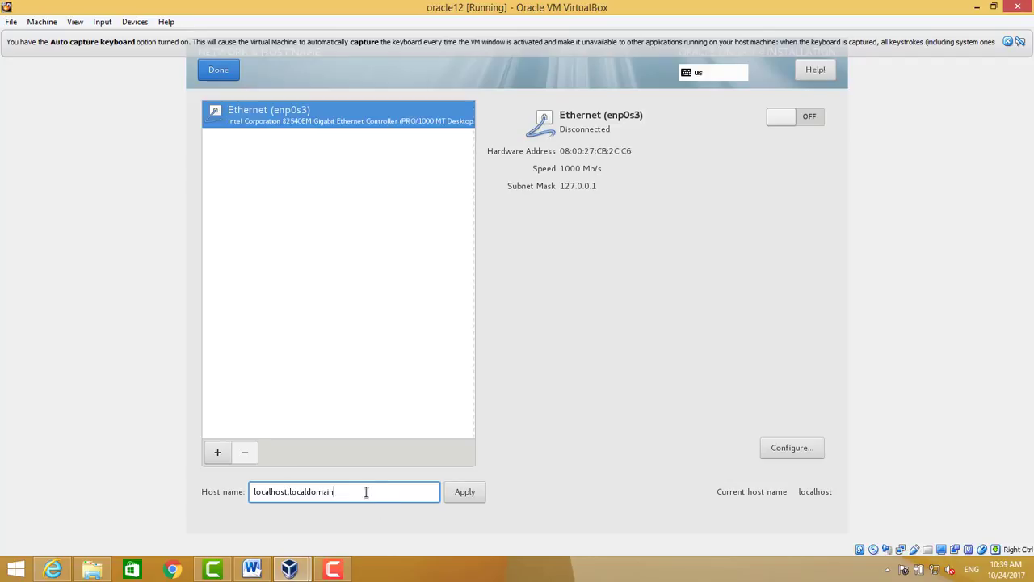
pyautogui.write('ora12c.zulqarnai')
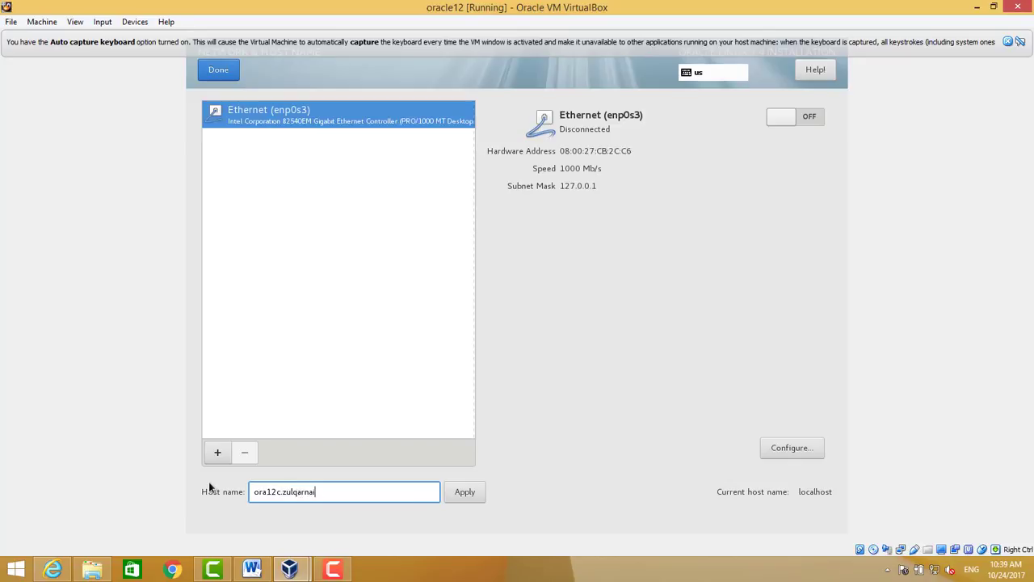
pyautogui.write('nhayat')
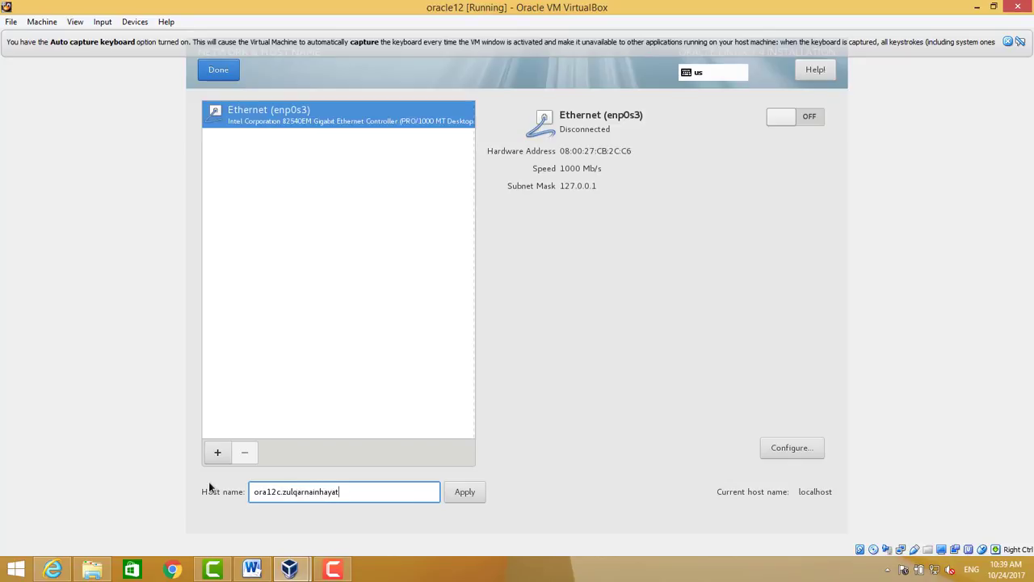
pyautogui.write('.com')
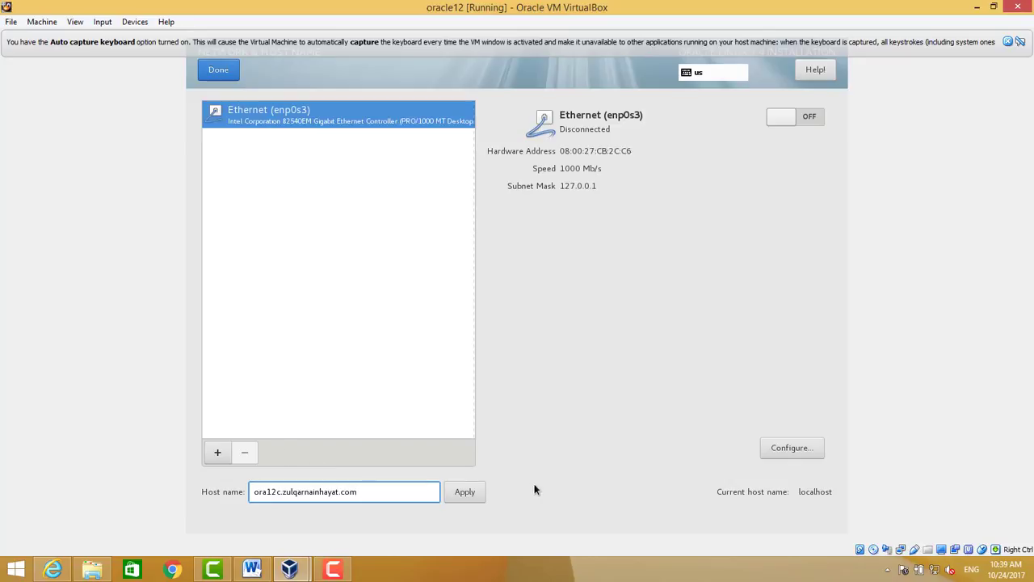
pyautogui.moveTo(465, 492)
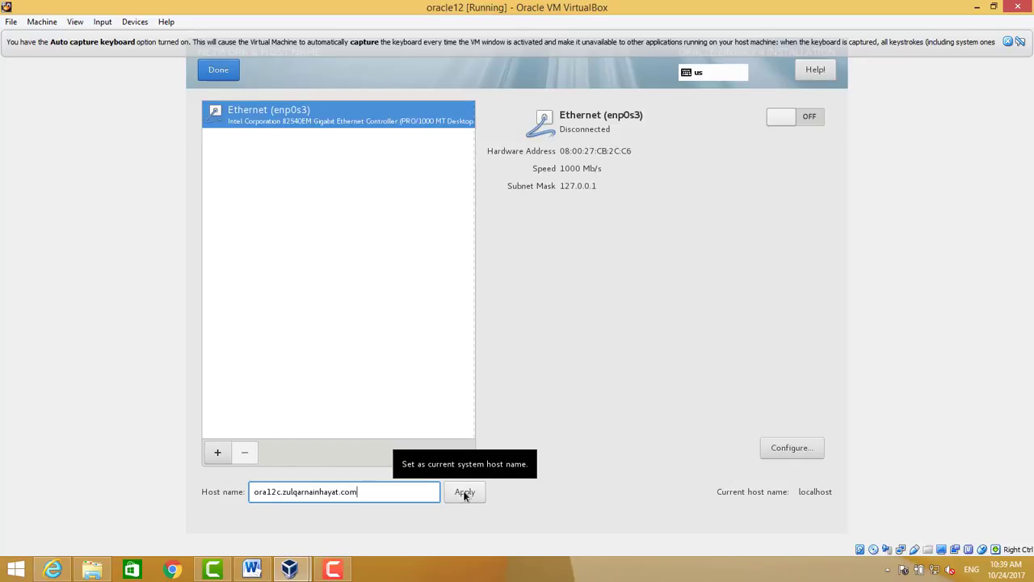
pyautogui.click(464, 491)
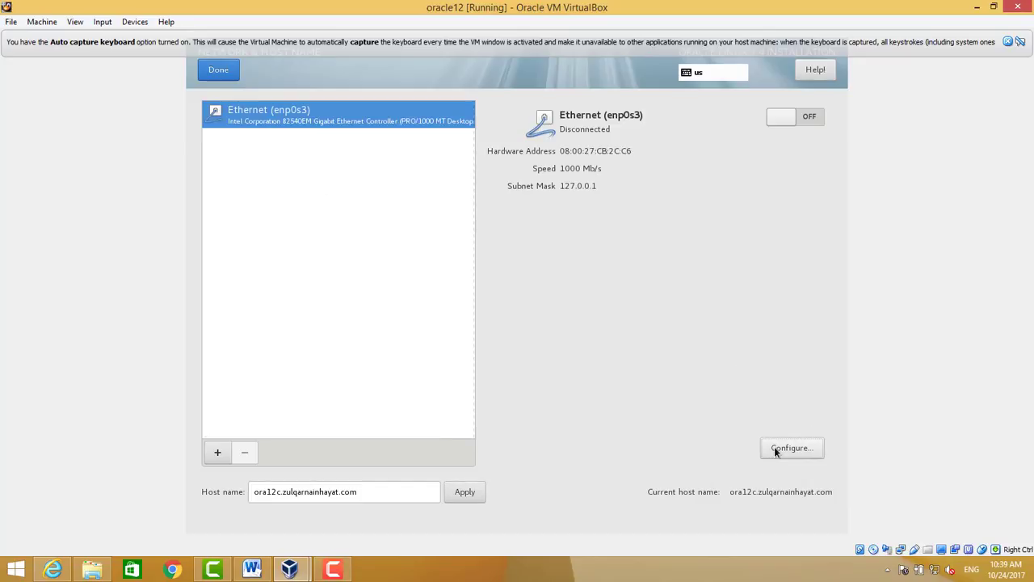
# - Set enp0s3 to connect automatically when available and save the connection
pyautogui.click(791, 447)
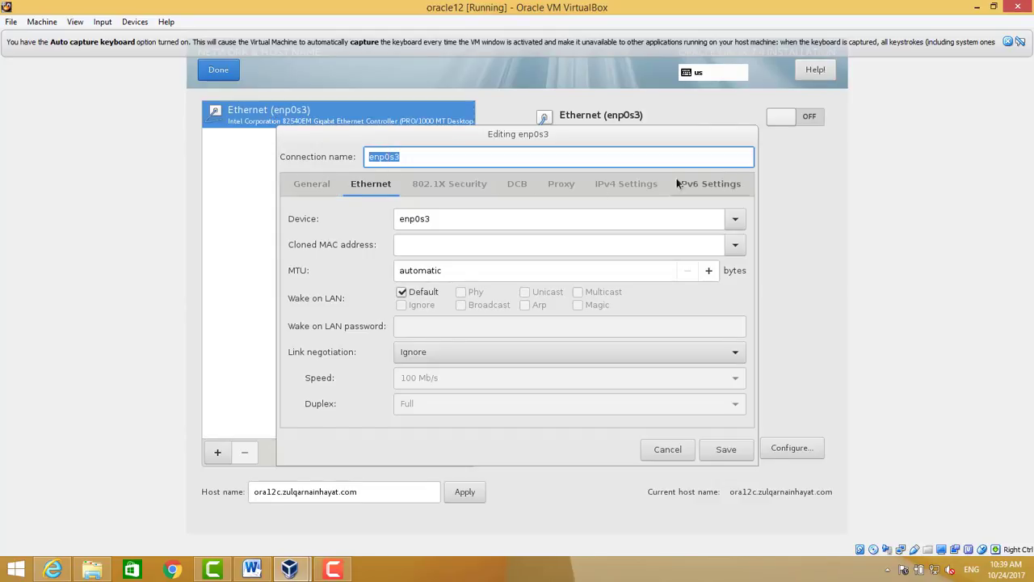
pyautogui.click(626, 184)
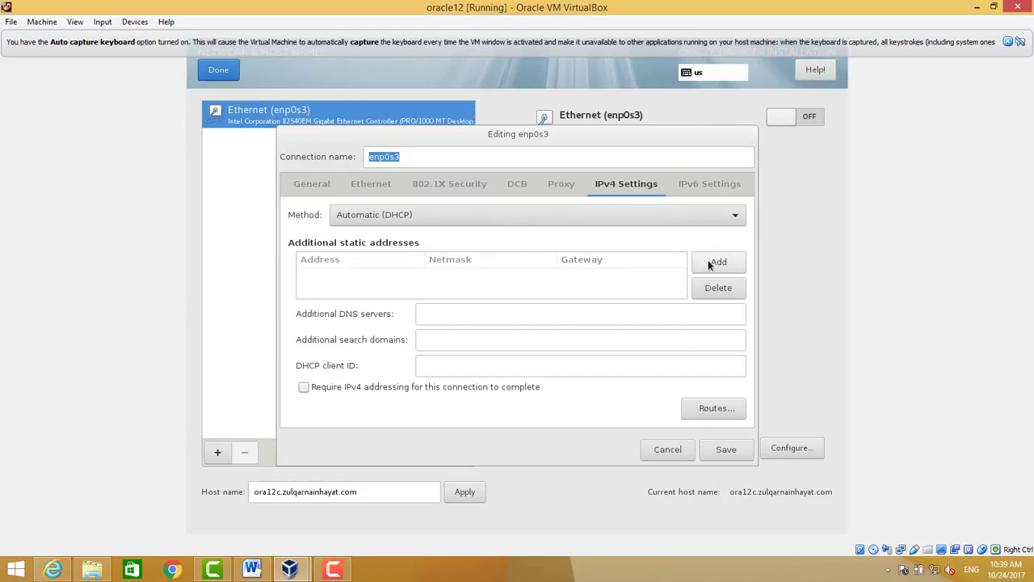
pyautogui.moveTo(358, 214)
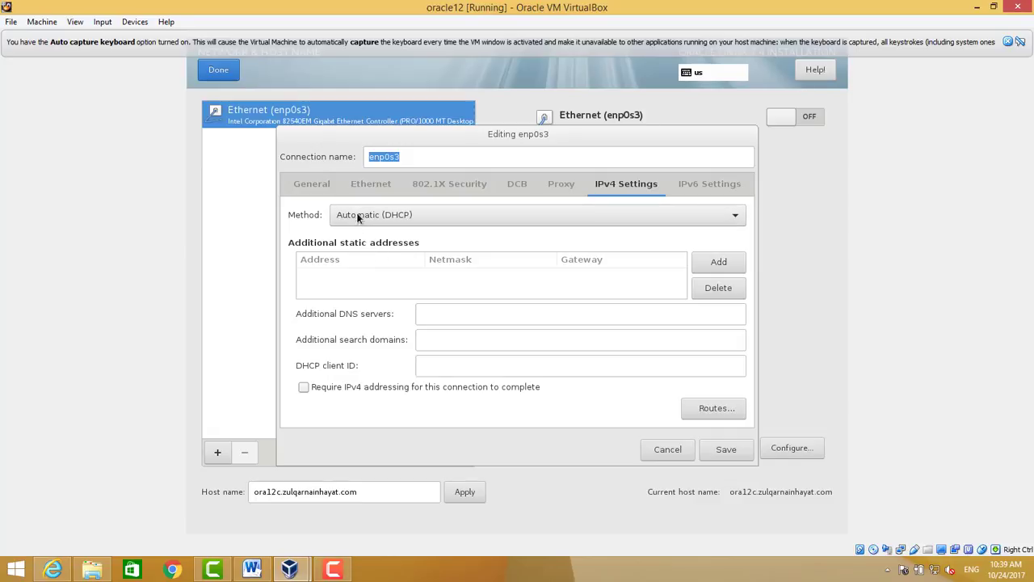
pyautogui.click(311, 183)
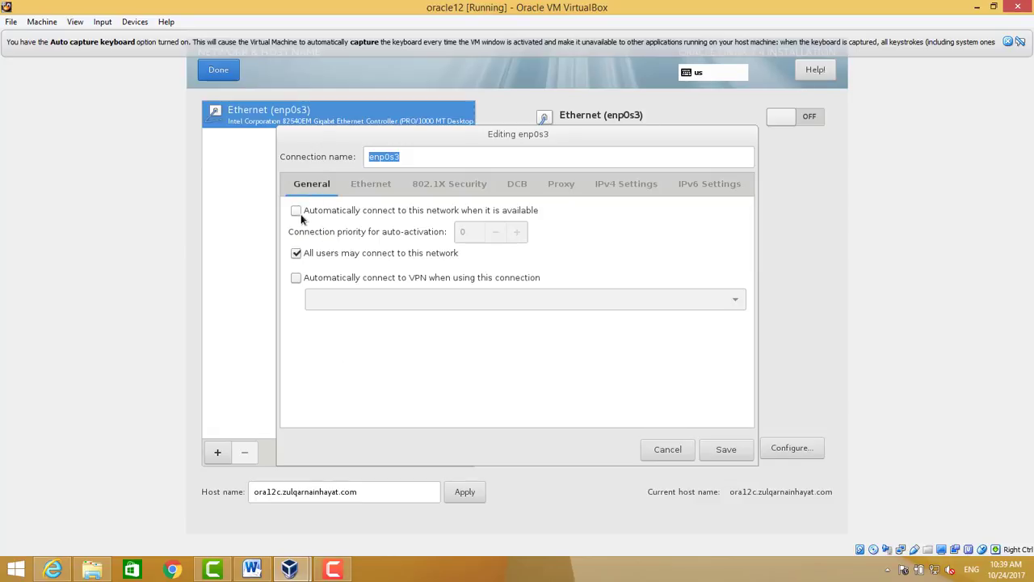
pyautogui.click(296, 210)
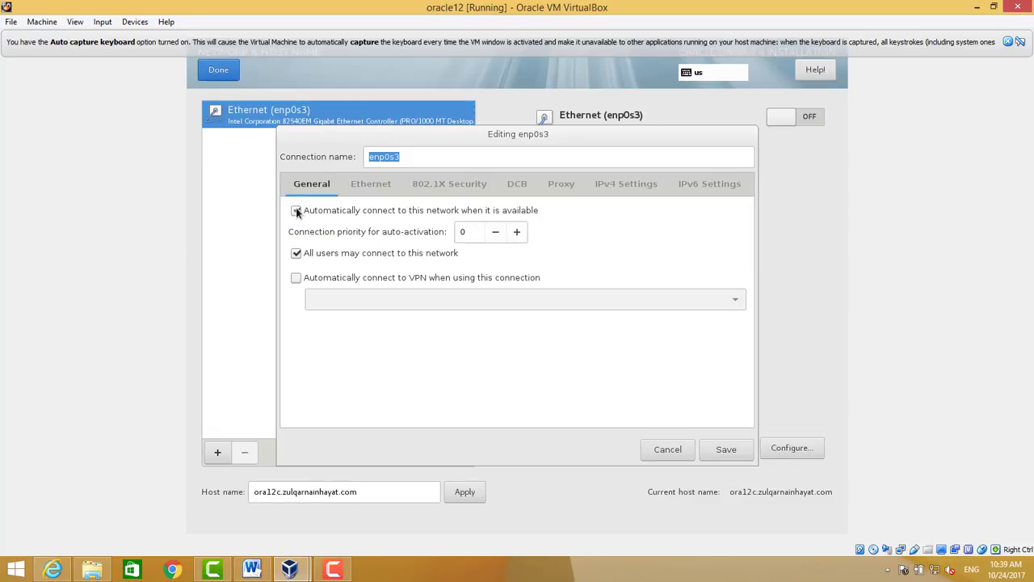
pyautogui.click(297, 210)
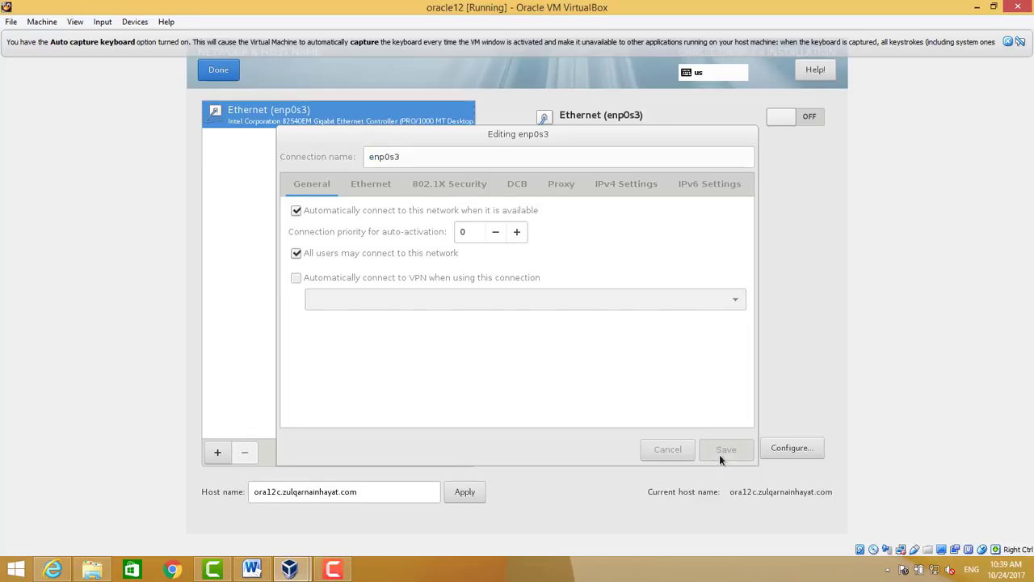
# - Switch Ethernet enp0s3 ON, let the VM capture input, and finish network settings
pyautogui.click(725, 449)
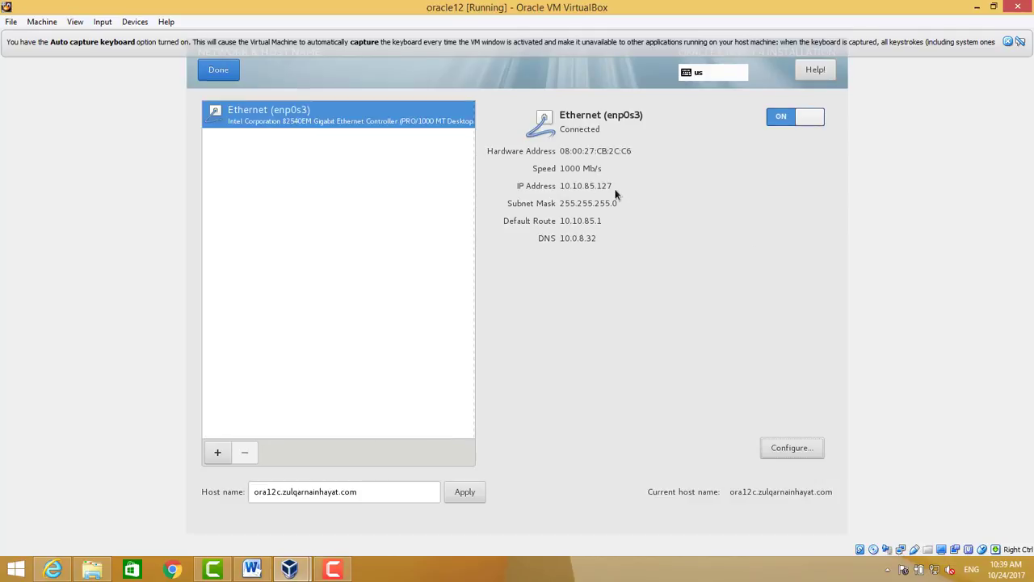
pyautogui.moveTo(791, 489)
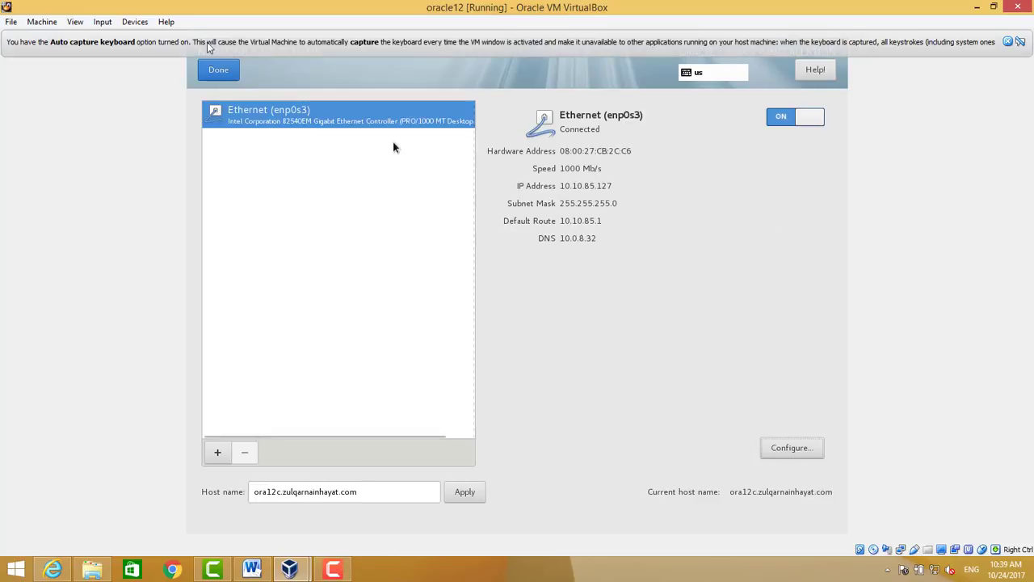
pyautogui.moveTo(283, 145)
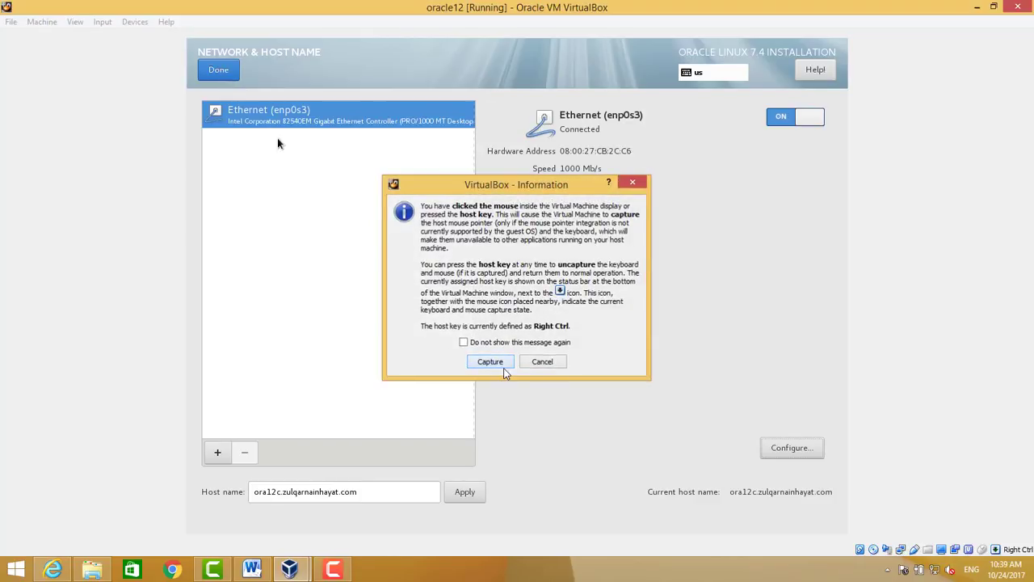
pyautogui.click(489, 361)
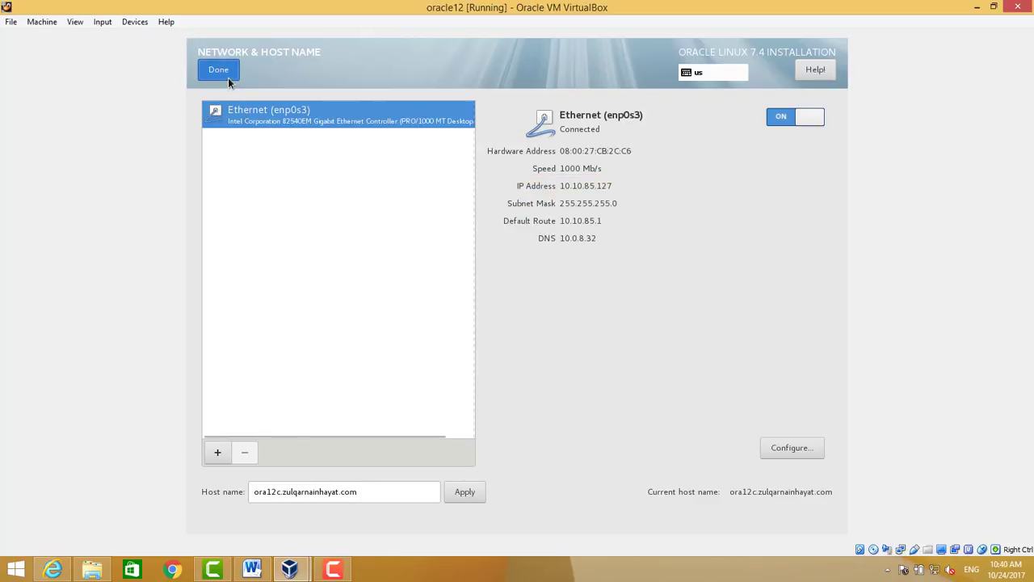
pyautogui.click(219, 70)
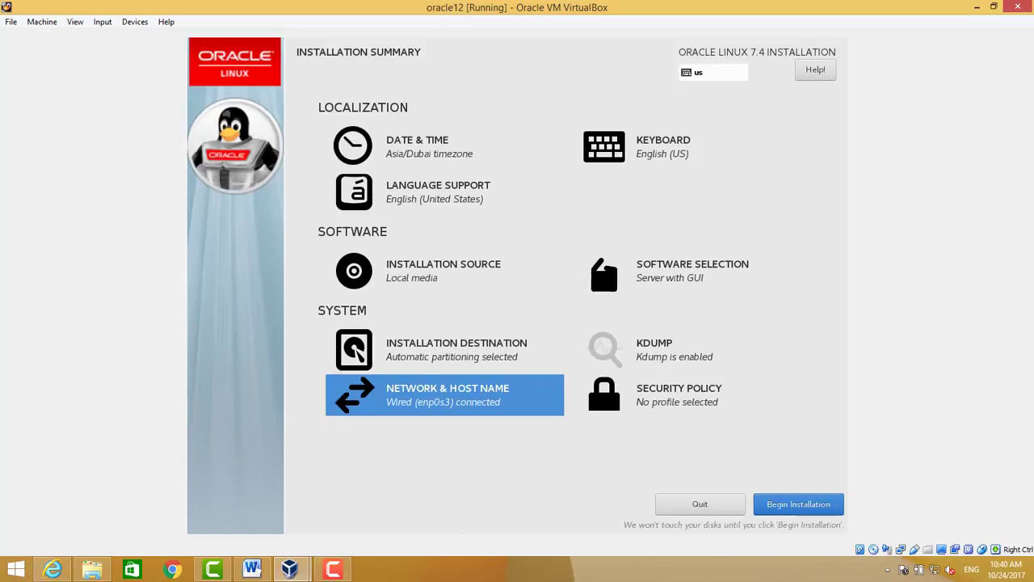
pyautogui.moveTo(459, 200)
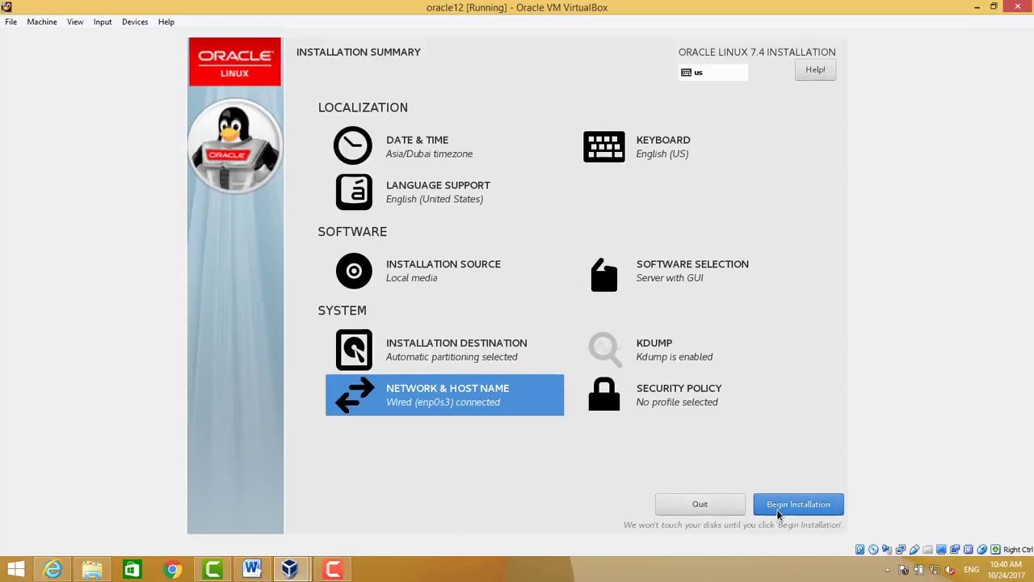
# - Begin the Oracle Linux installation
pyautogui.click(798, 504)
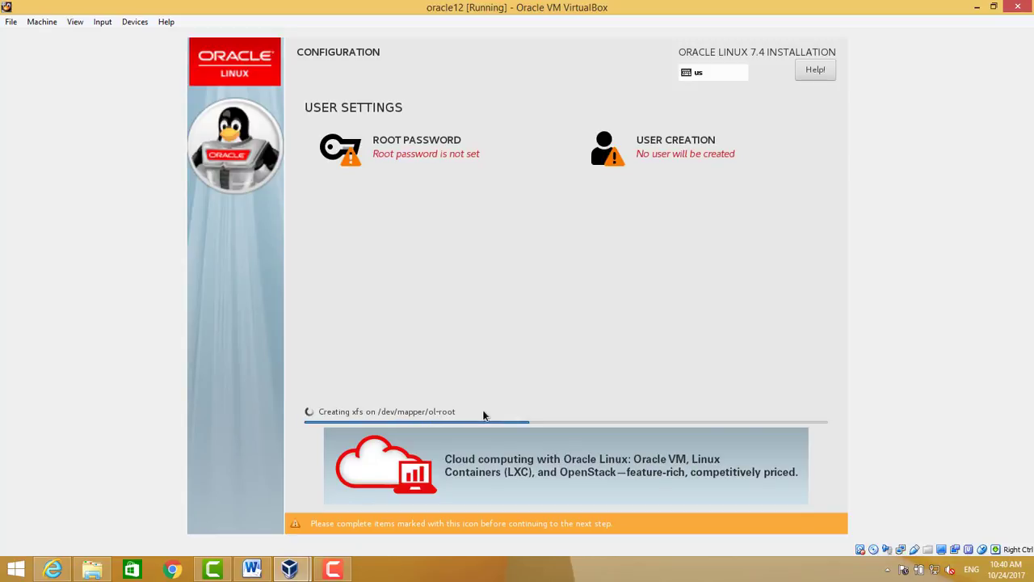
pyautogui.moveTo(412, 153)
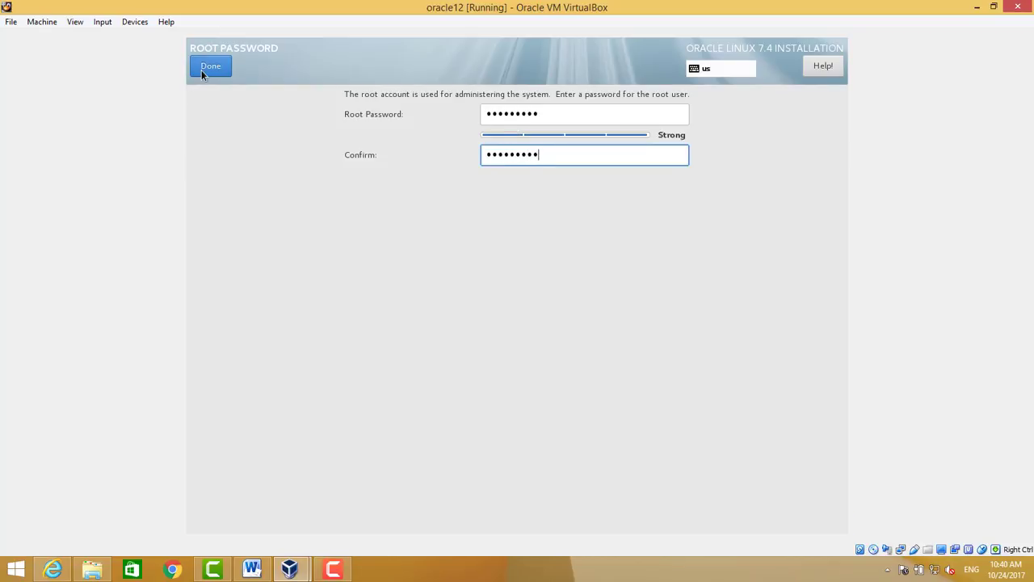
pyautogui.click(210, 65)
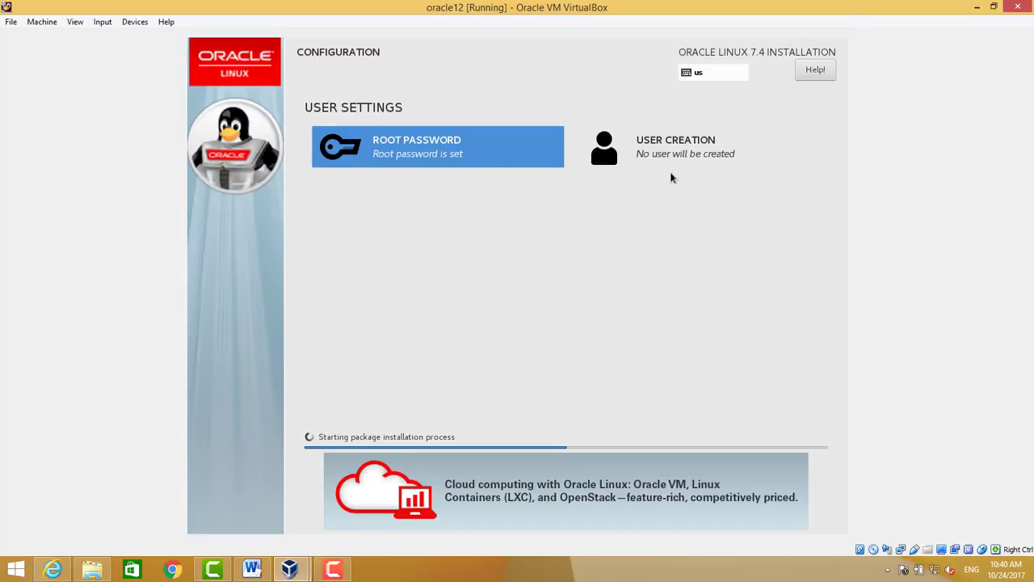
pyautogui.moveTo(527, 356)
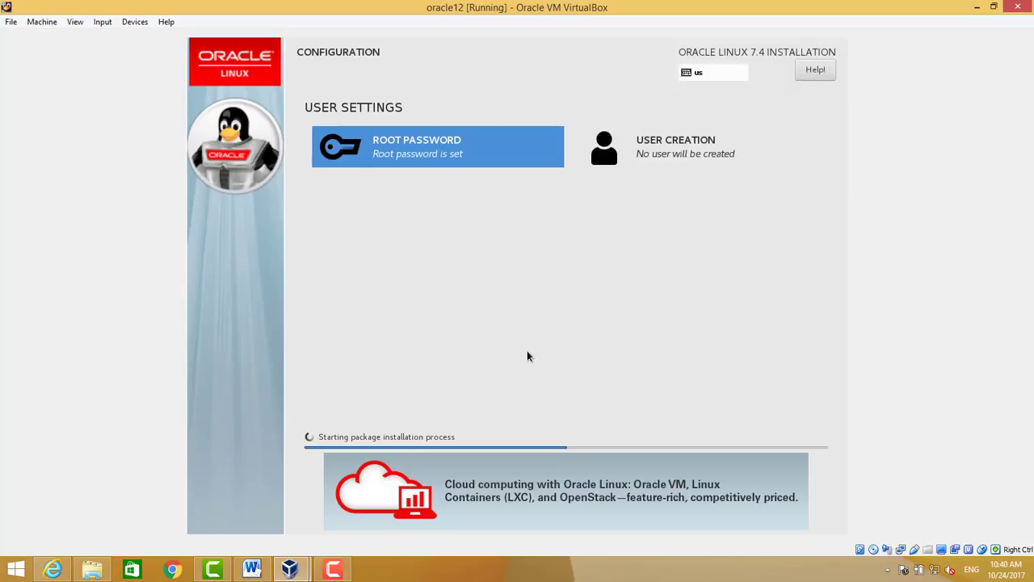
pyautogui.moveTo(677, 153)
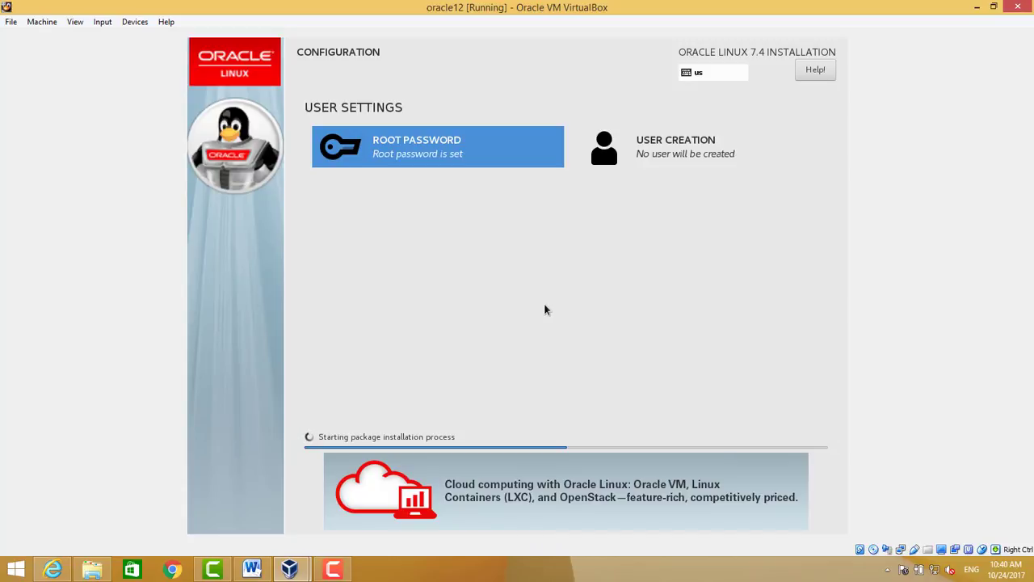
pyautogui.moveTo(352, 483)
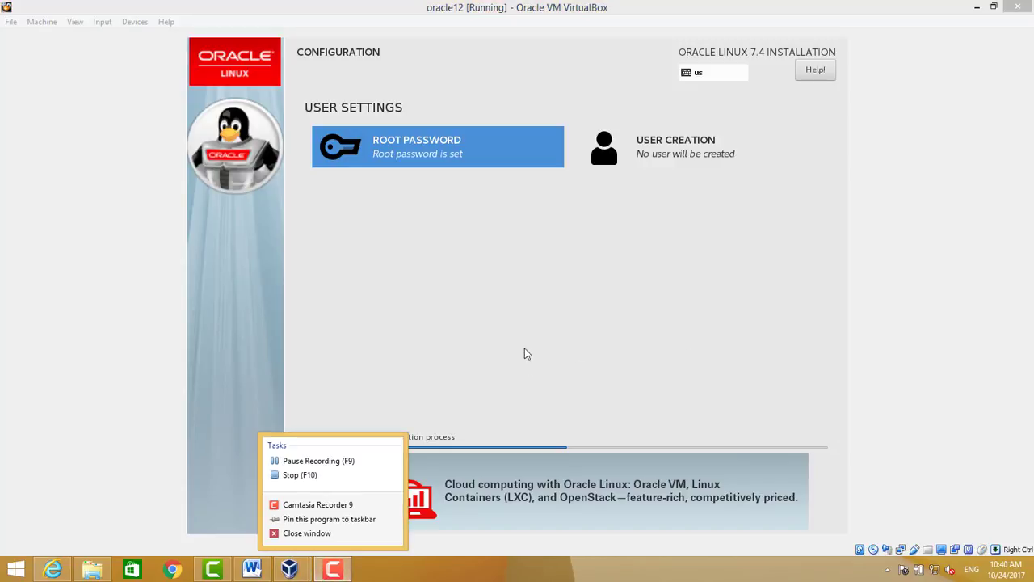
pyautogui.click(525, 353)
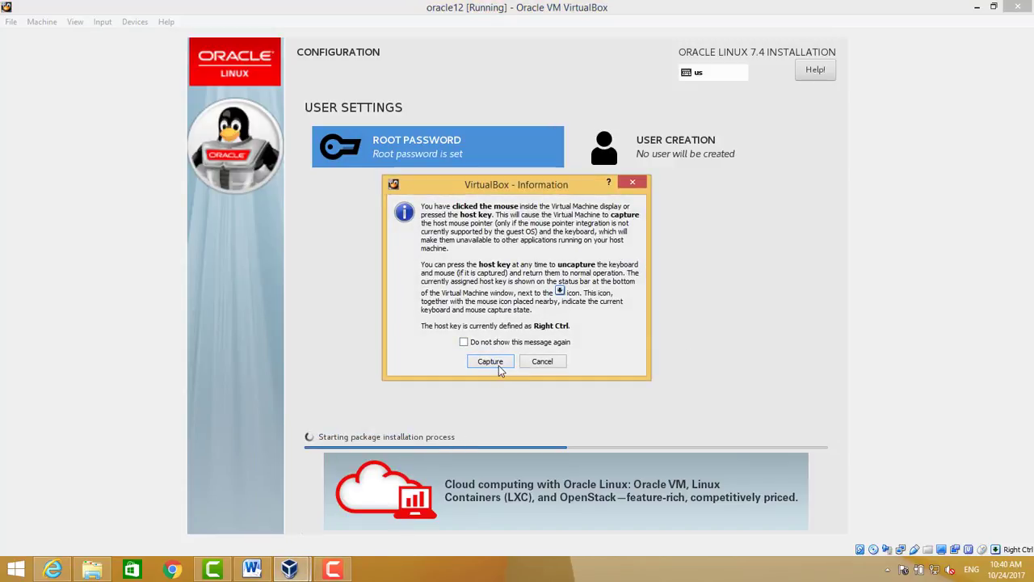
pyautogui.click(490, 361)
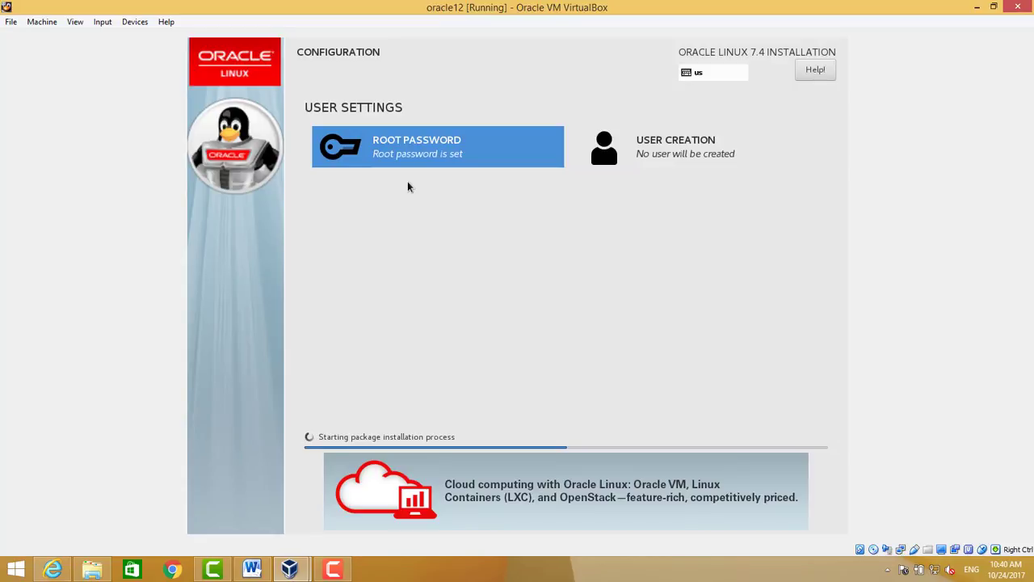
pyautogui.moveTo(708, 439)
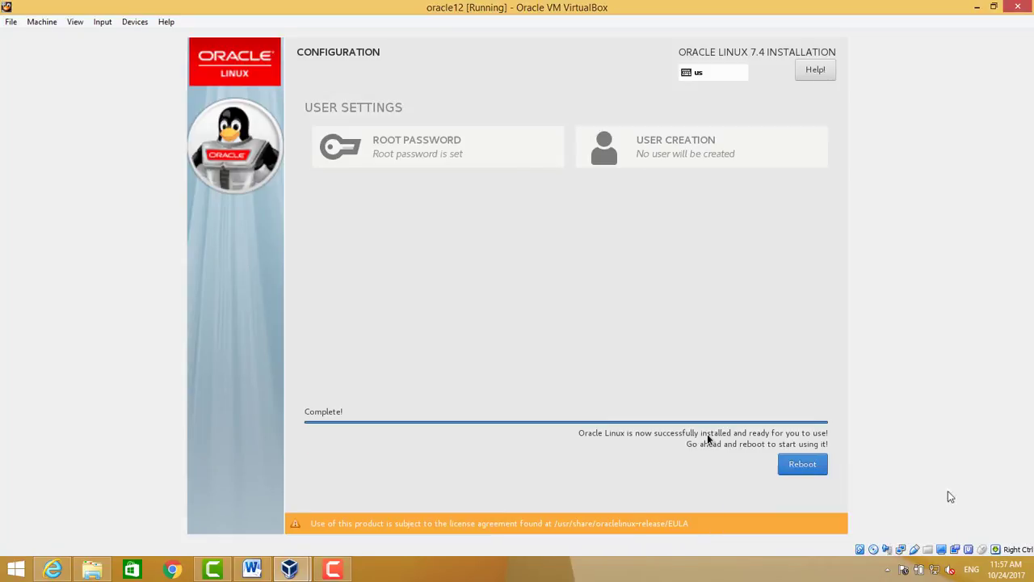
pyautogui.moveTo(479, 173)
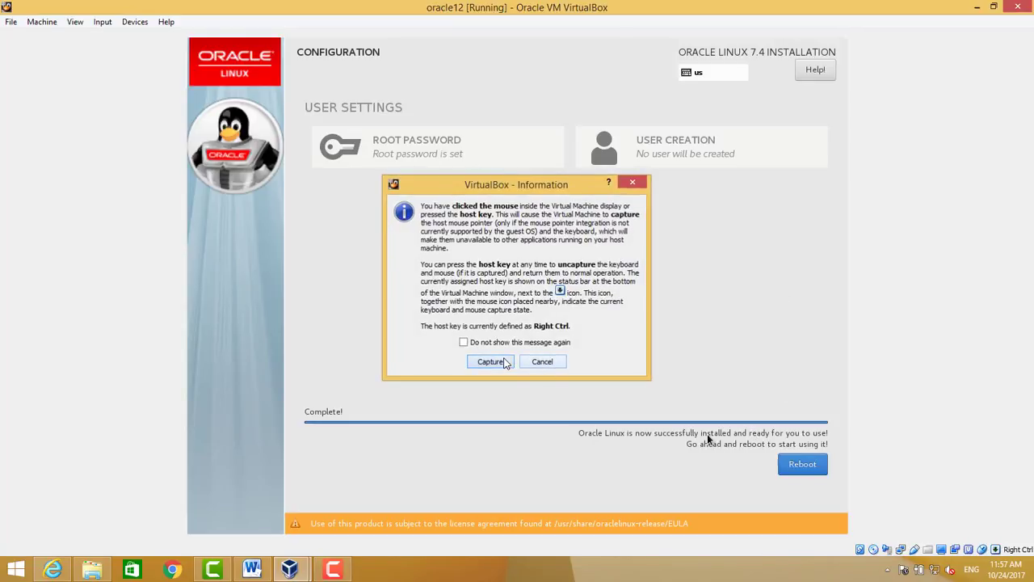
# - Capture guest input and reboot the completed Oracle Linux installation
pyautogui.click(491, 361)
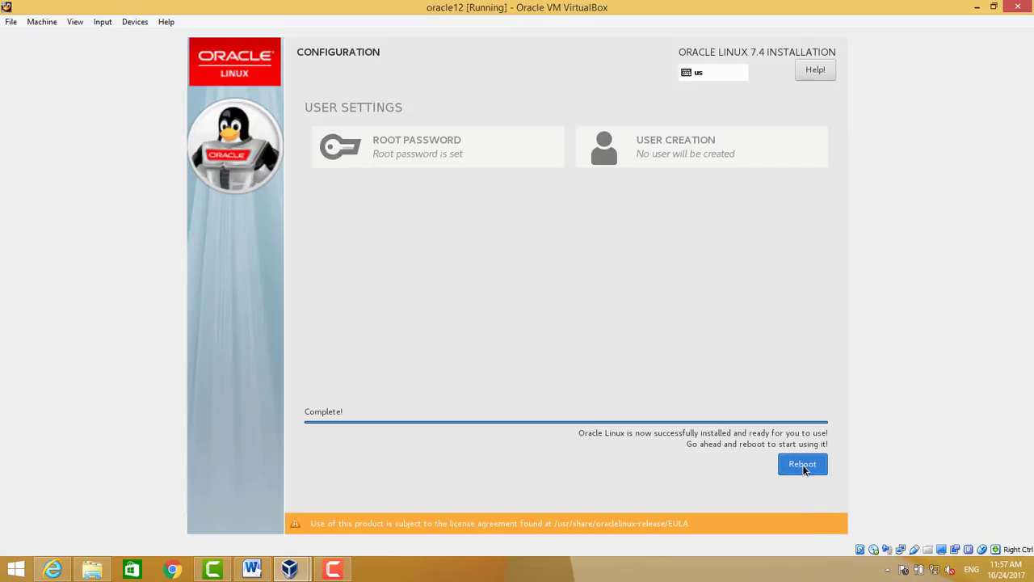
pyautogui.click(801, 464)
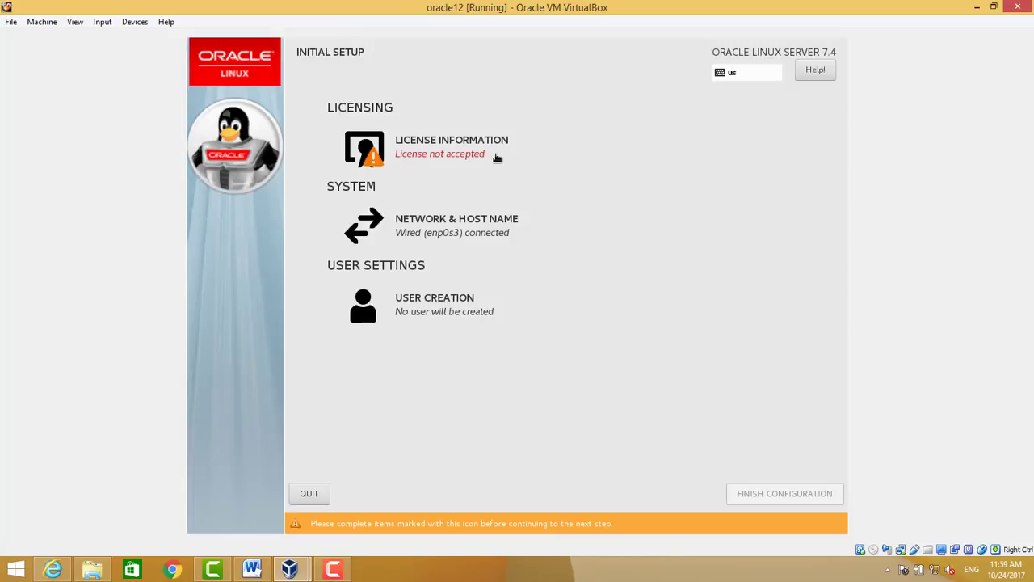
# - Tick 'I accept the license agreement' under License Information and return to Initial Setup
pyautogui.click(452, 146)
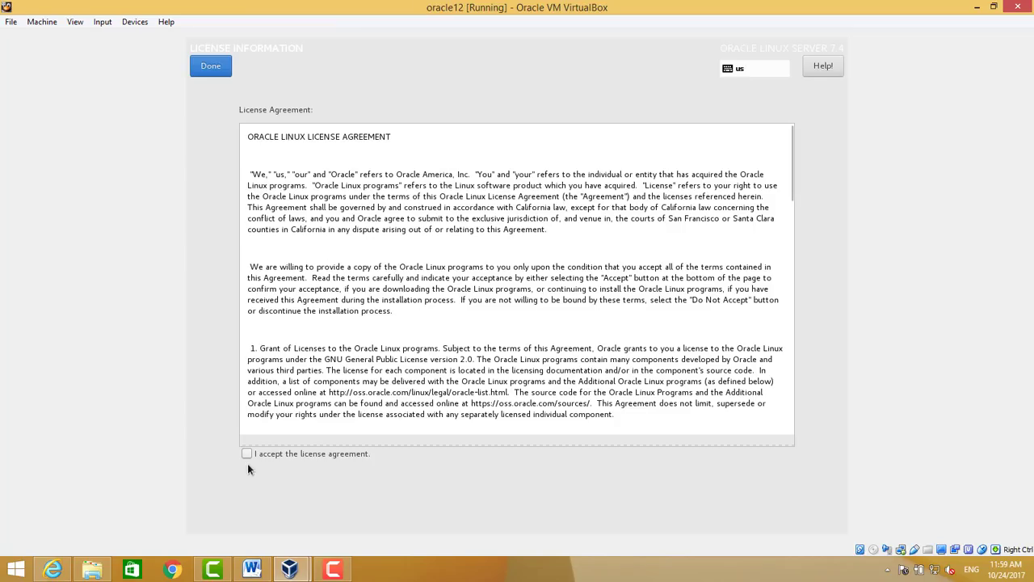
pyautogui.click(247, 453)
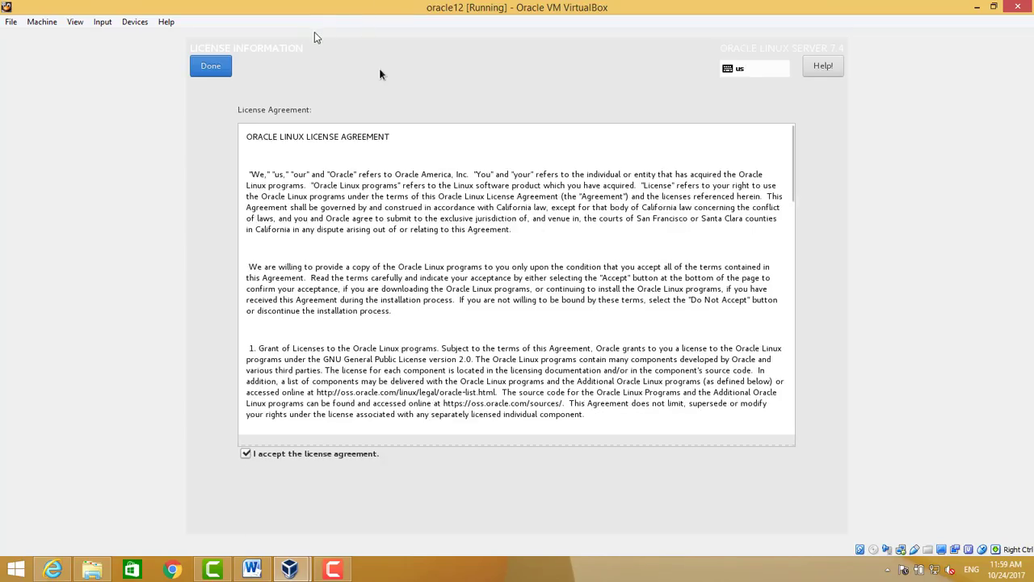
pyautogui.moveTo(192, 89)
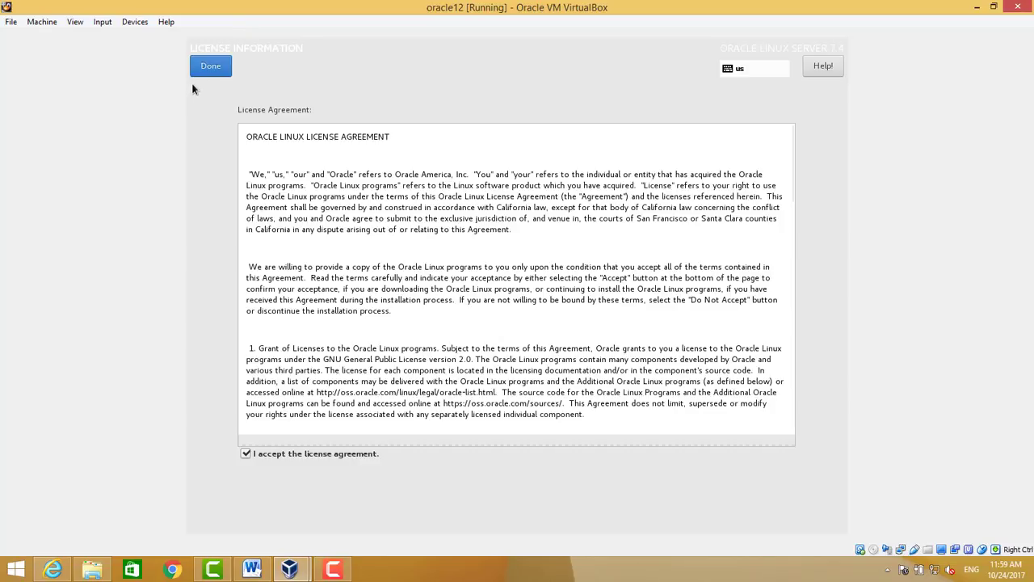
pyautogui.moveTo(221, 85)
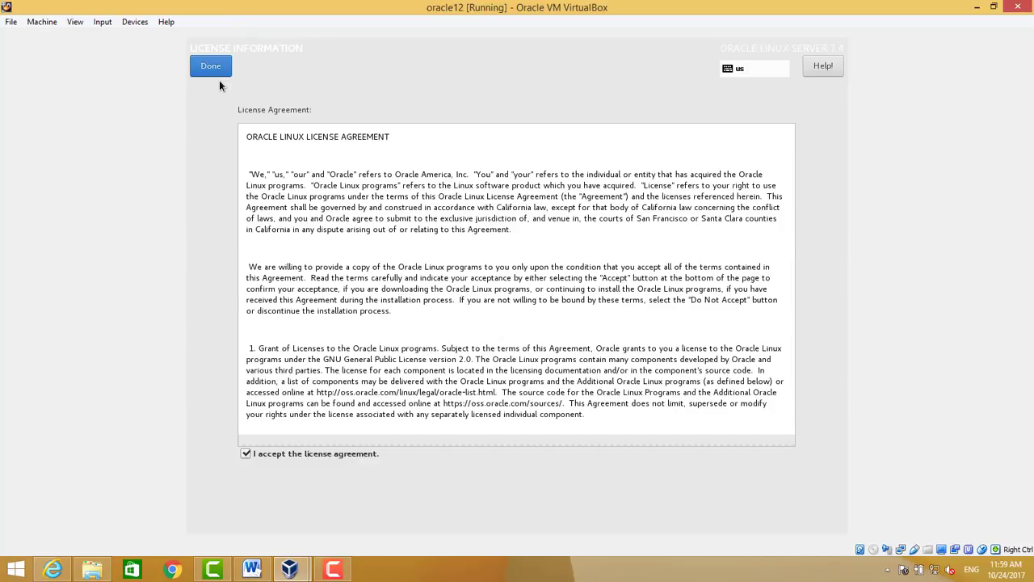
pyautogui.moveTo(211, 85)
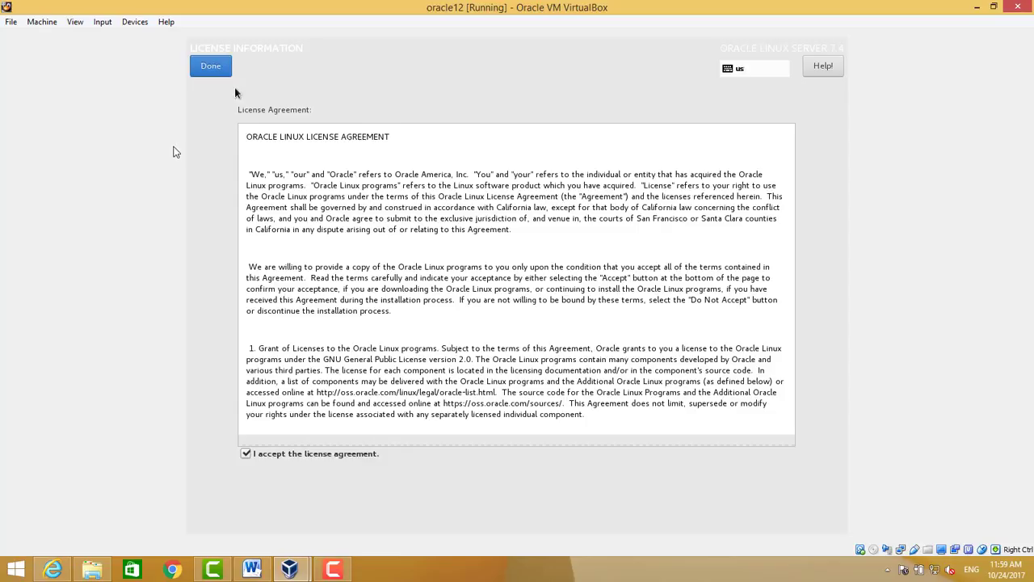
pyautogui.moveTo(253, 51)
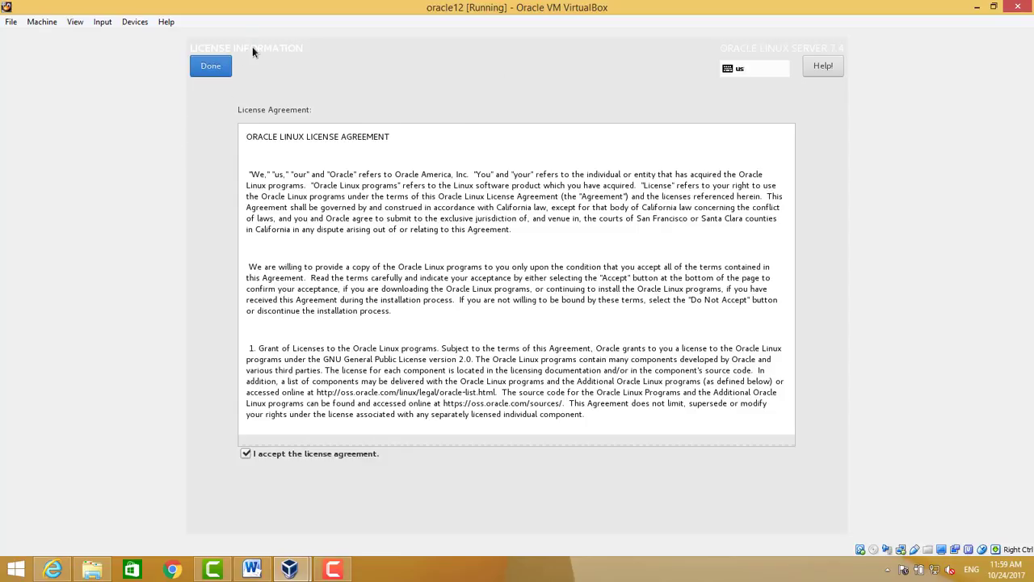
pyautogui.moveTo(170, 125)
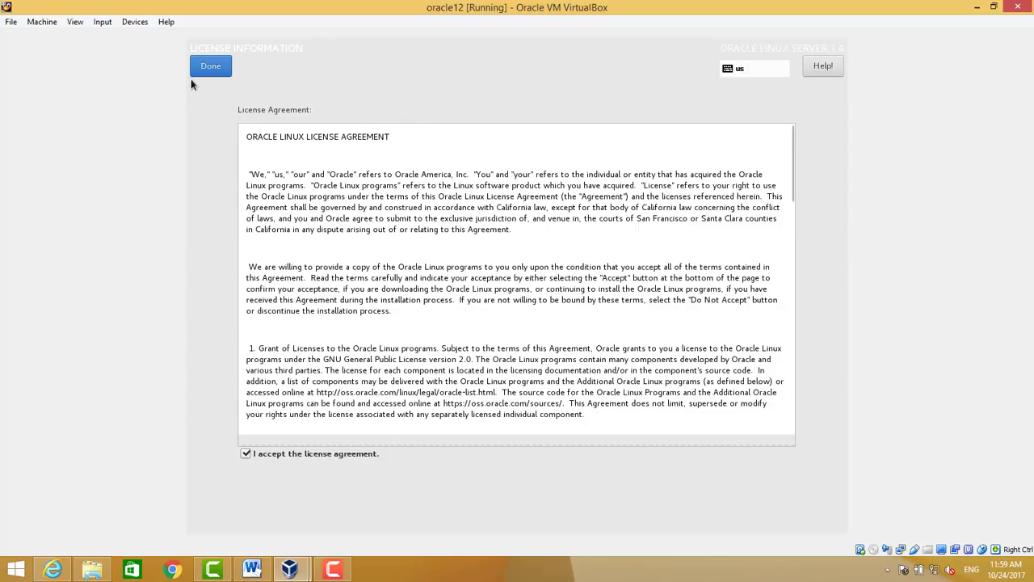
pyautogui.click(210, 65)
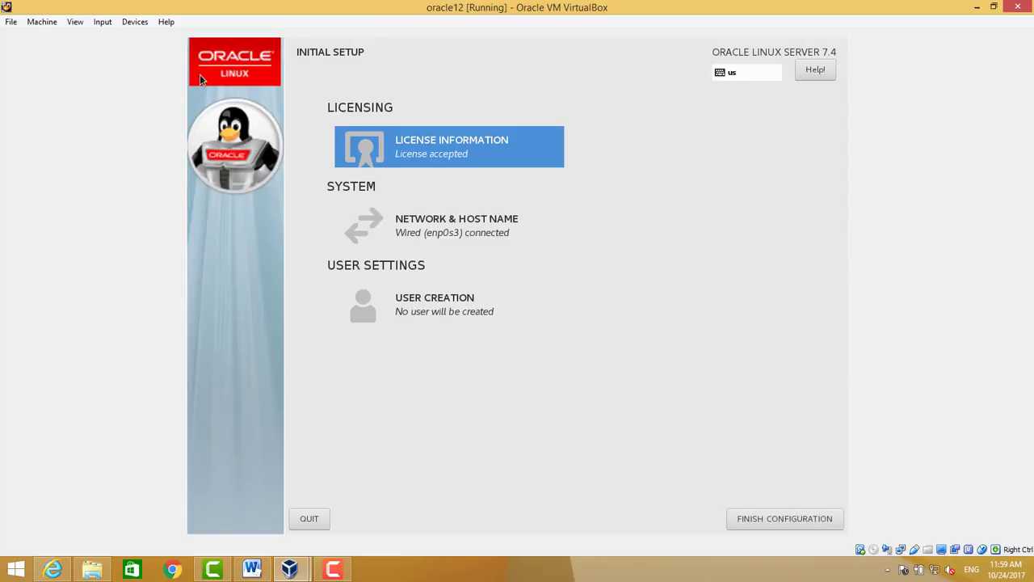
pyautogui.moveTo(485, 250)
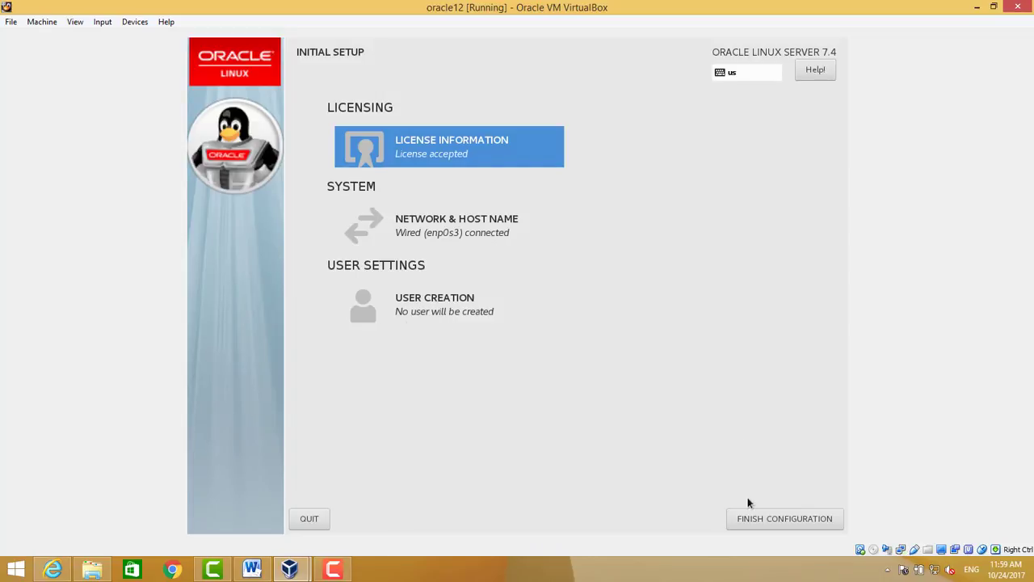
# - Finish Configuration, then capture mouse and keyboard on the guest's startup screen
pyautogui.click(784, 518)
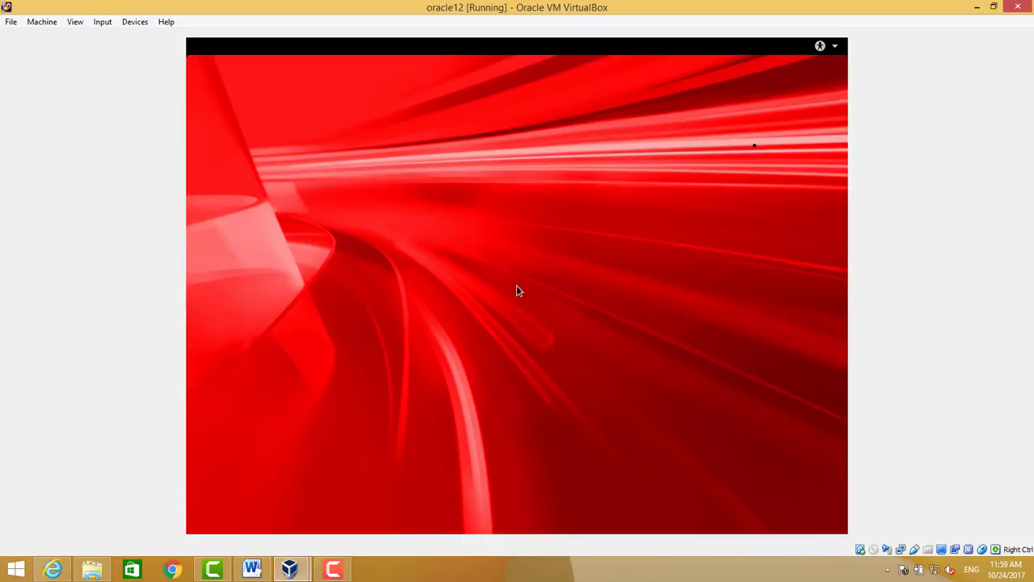
pyautogui.moveTo(489, 178)
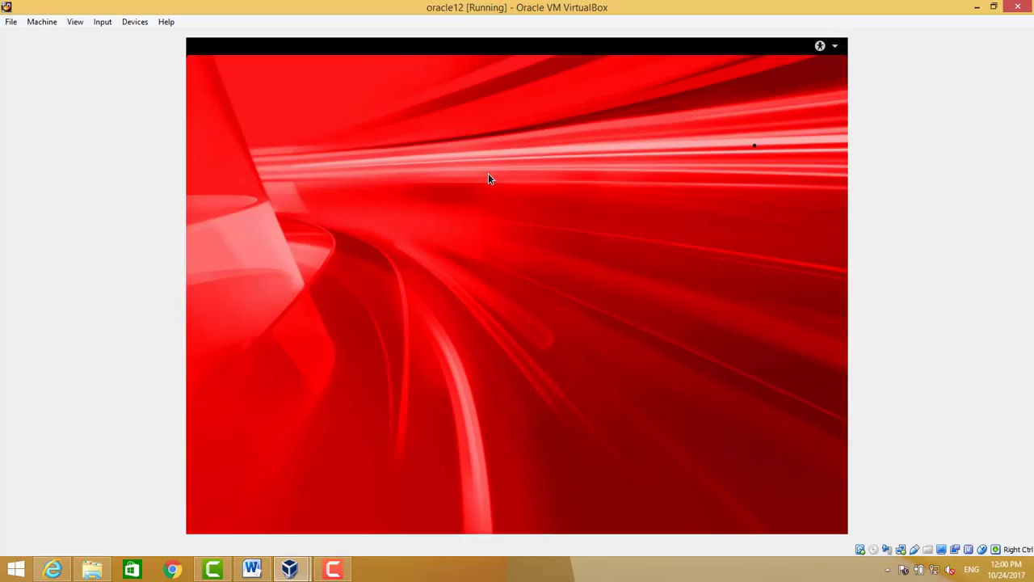
pyautogui.moveTo(552, 182)
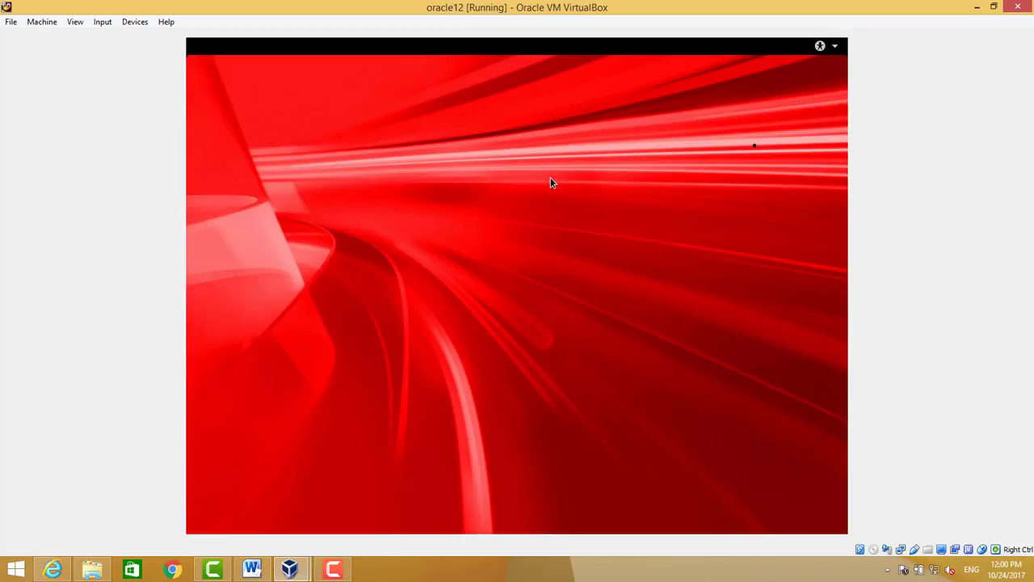
pyautogui.moveTo(521, 222)
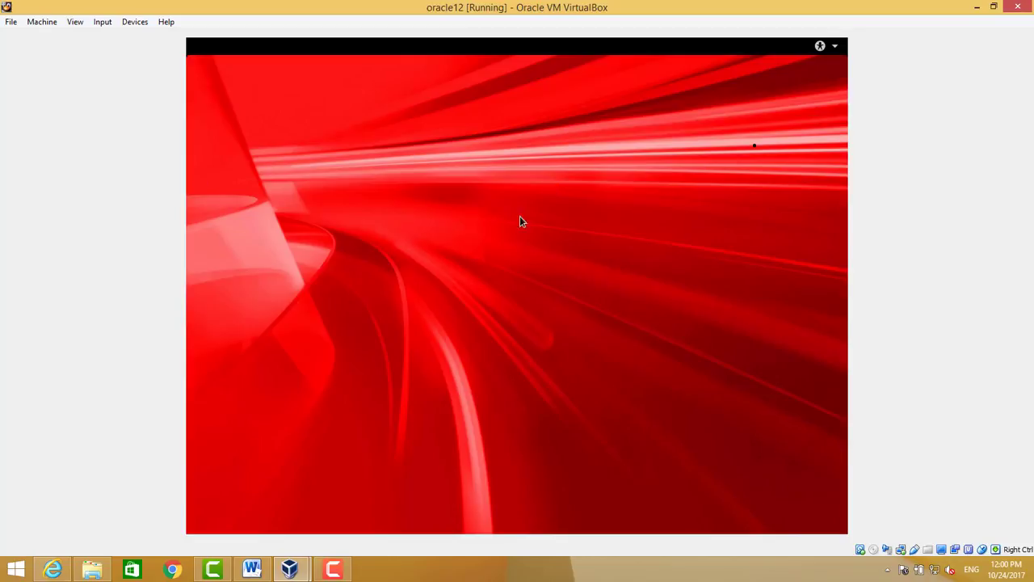
pyautogui.moveTo(388, 573)
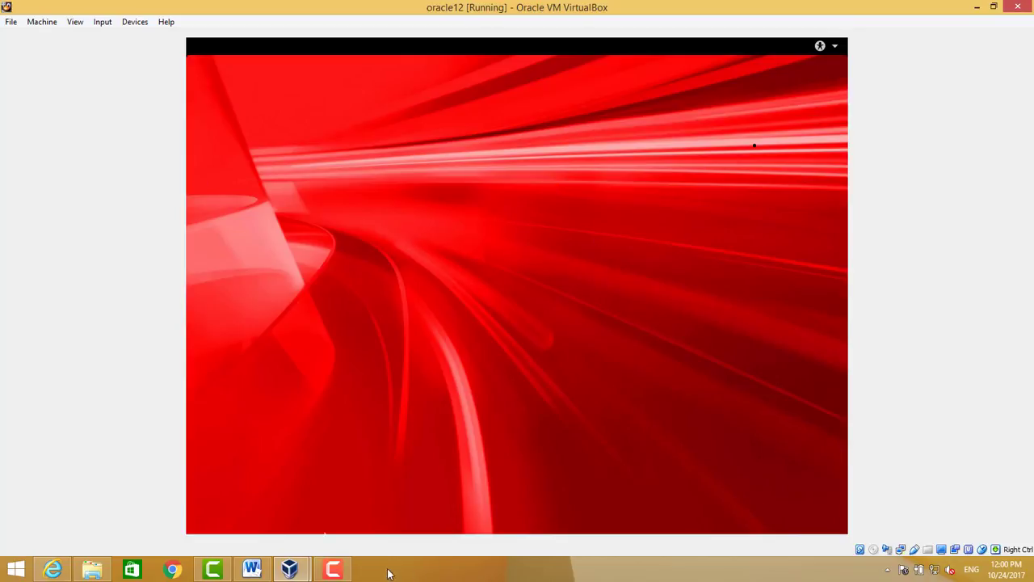
pyautogui.moveTo(595, 238)
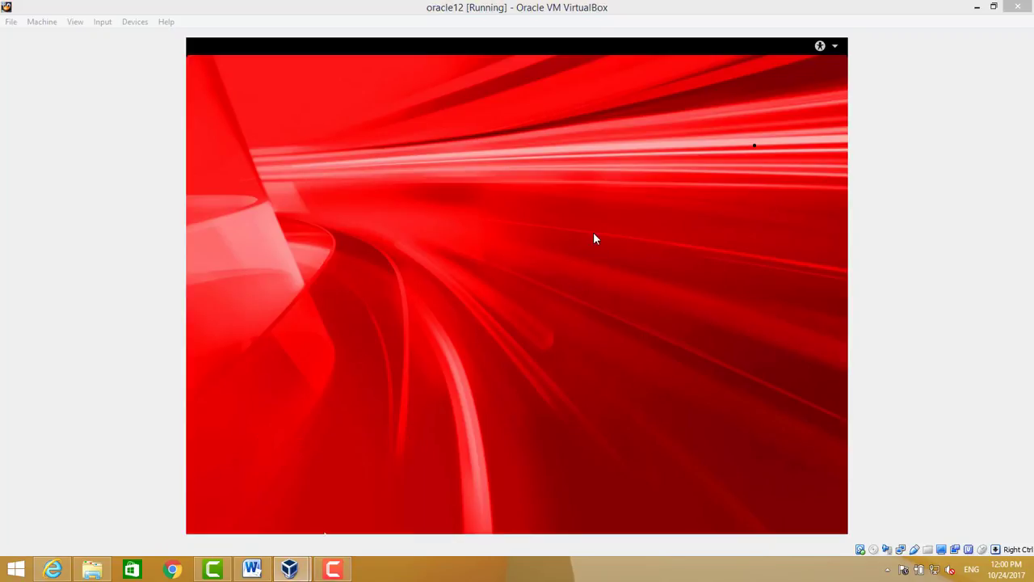
pyautogui.click(594, 238)
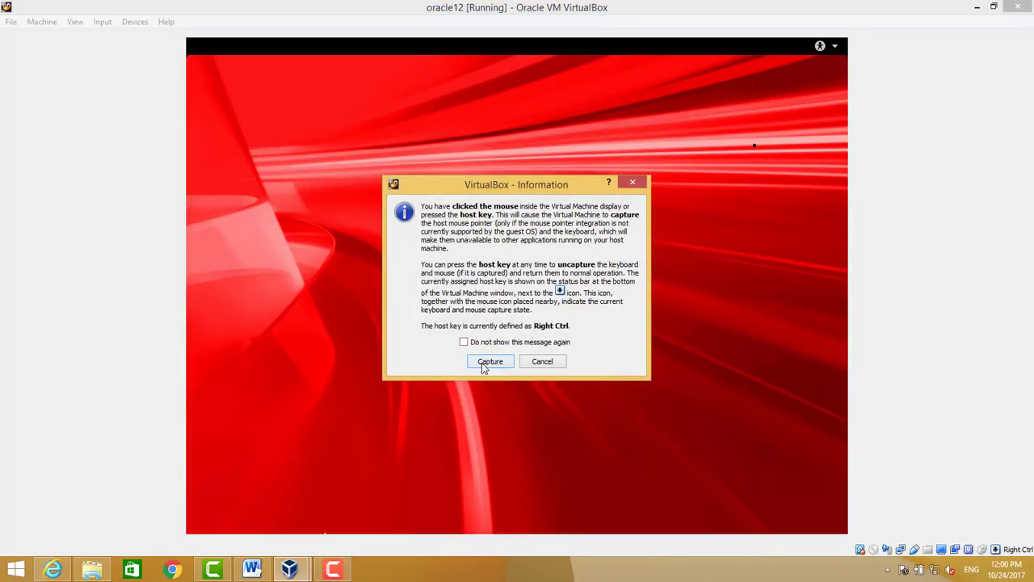
pyautogui.click(490, 361)
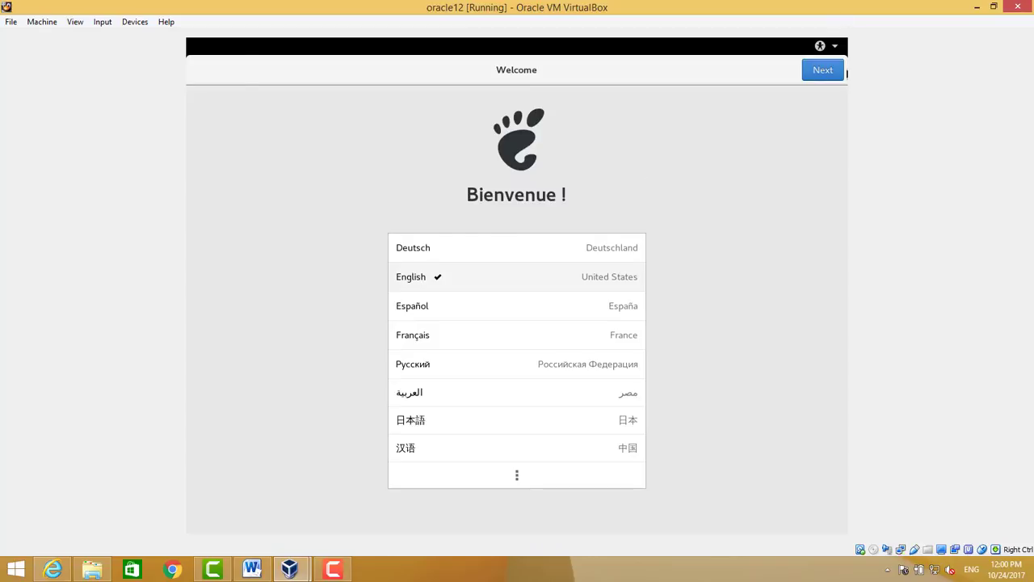
# - Keep English as the language and turn Location Services off
pyautogui.click(821, 69)
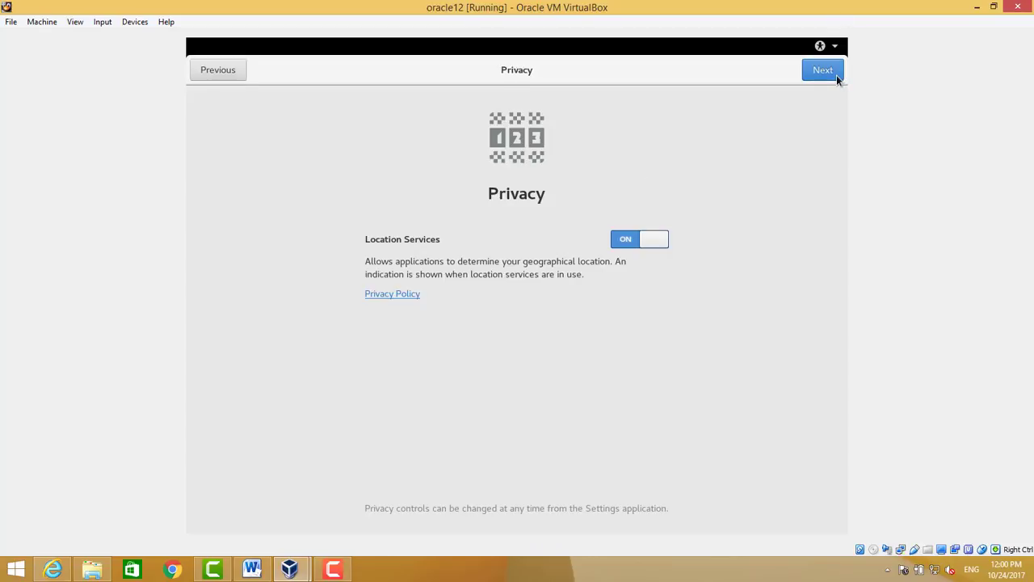
pyautogui.moveTo(654, 237)
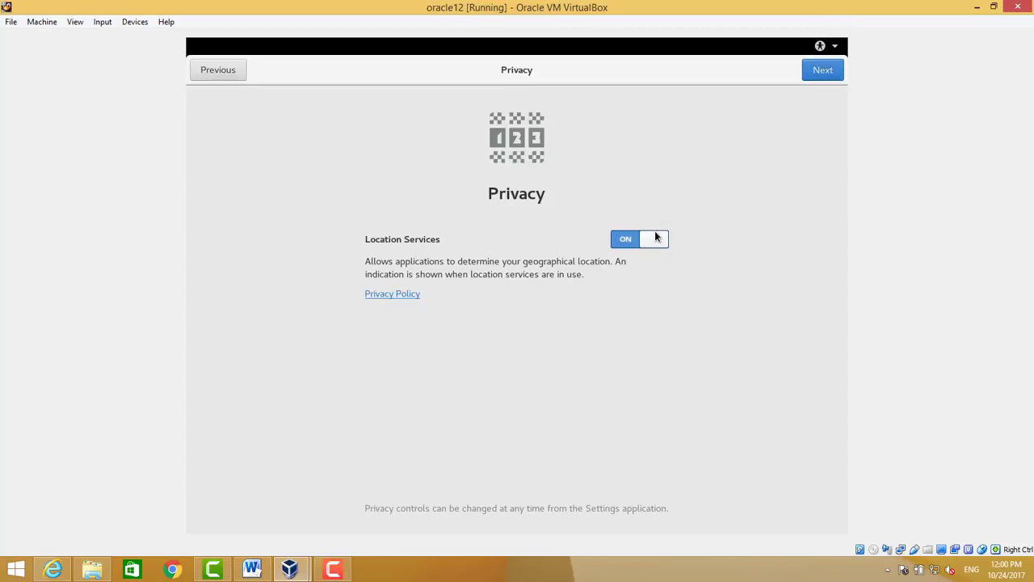
pyautogui.click(640, 239)
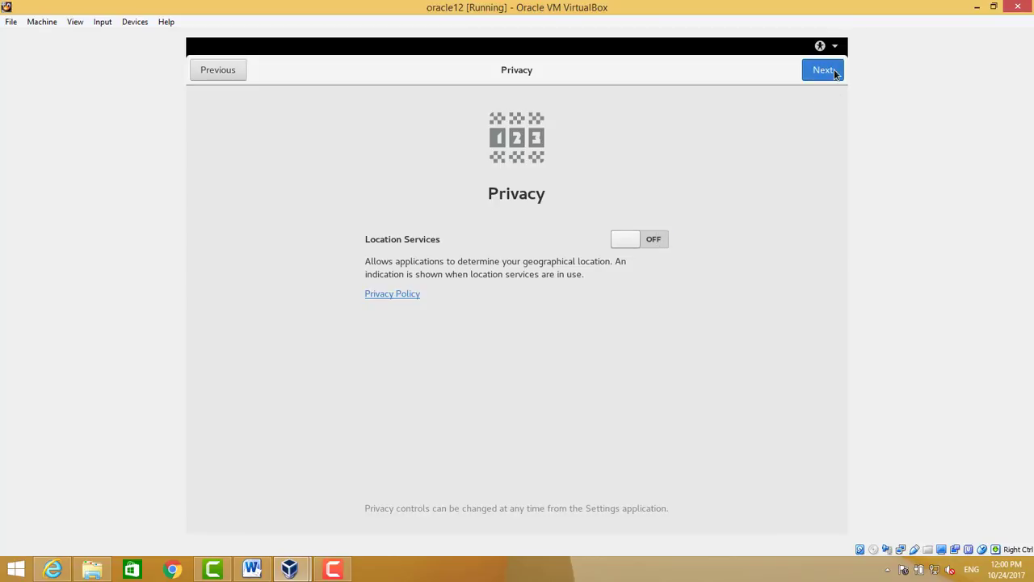
pyautogui.click(822, 70)
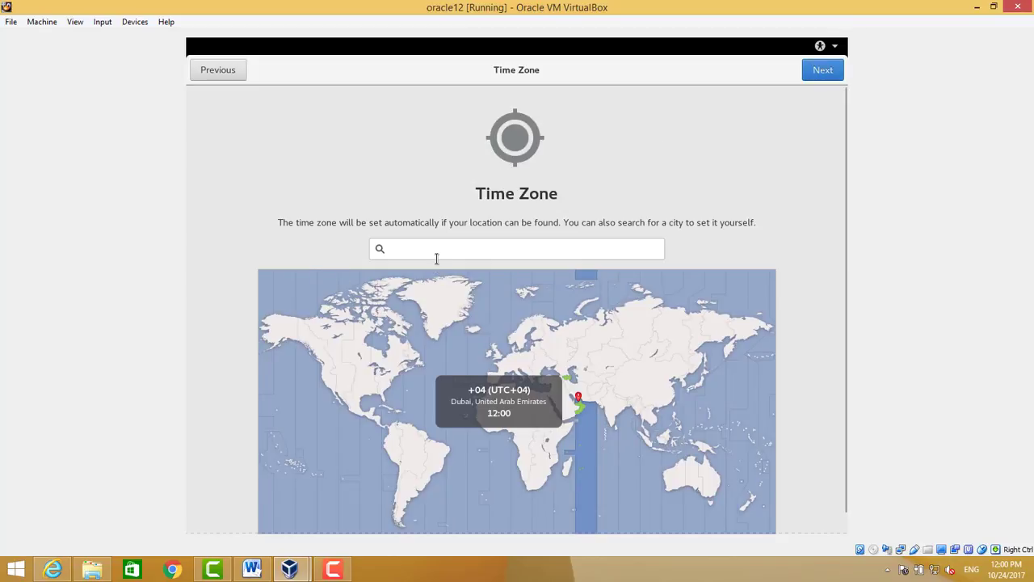
# - Search 'duba' and set the time zone to Dubai, United Arab Emirates
pyautogui.click(517, 248)
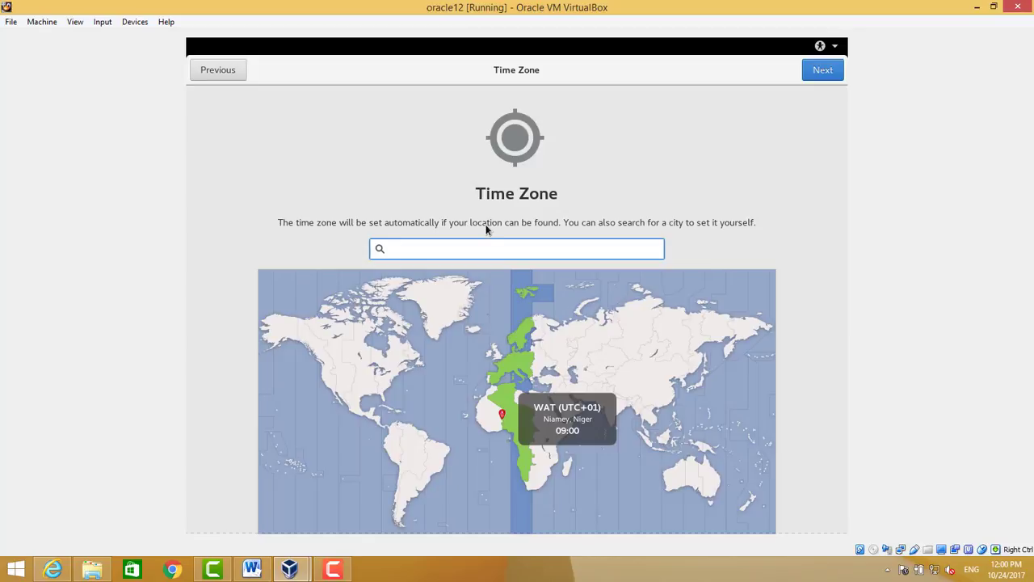
pyautogui.write('duba')
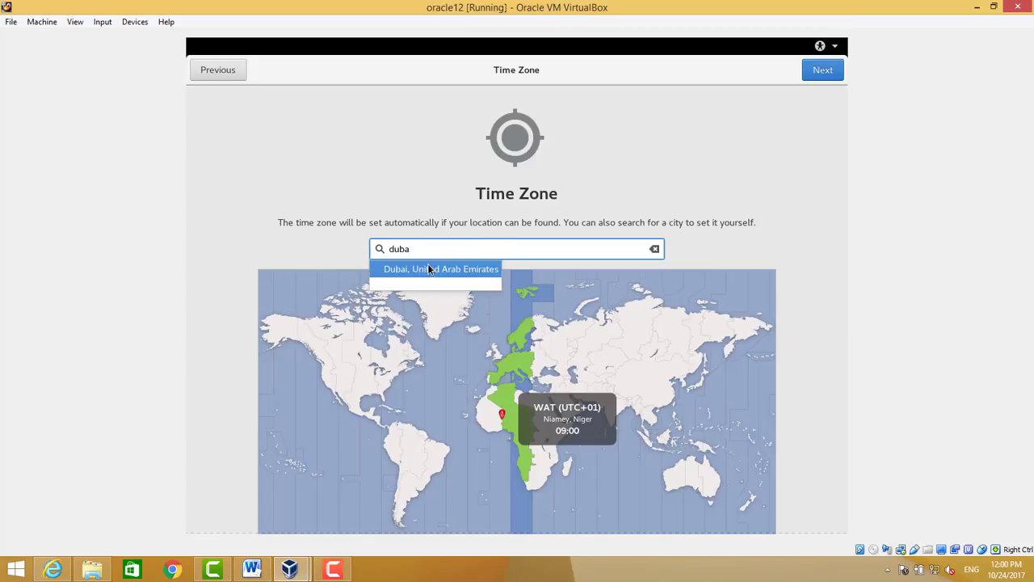
pyautogui.click(441, 268)
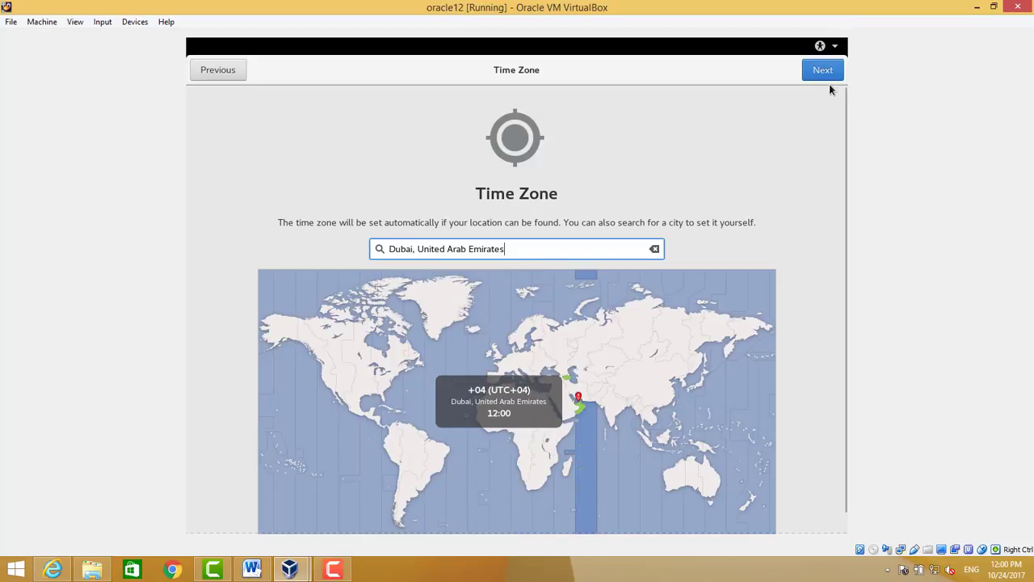
pyautogui.click(823, 69)
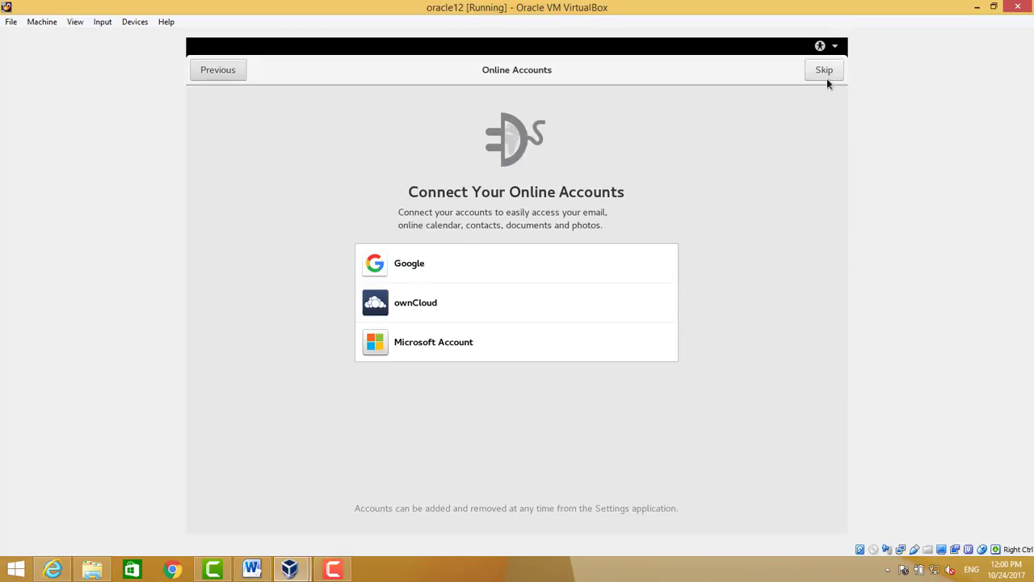
# - Skip online accounts and enter full name 'Hayat' with the suggested username
pyautogui.click(825, 69)
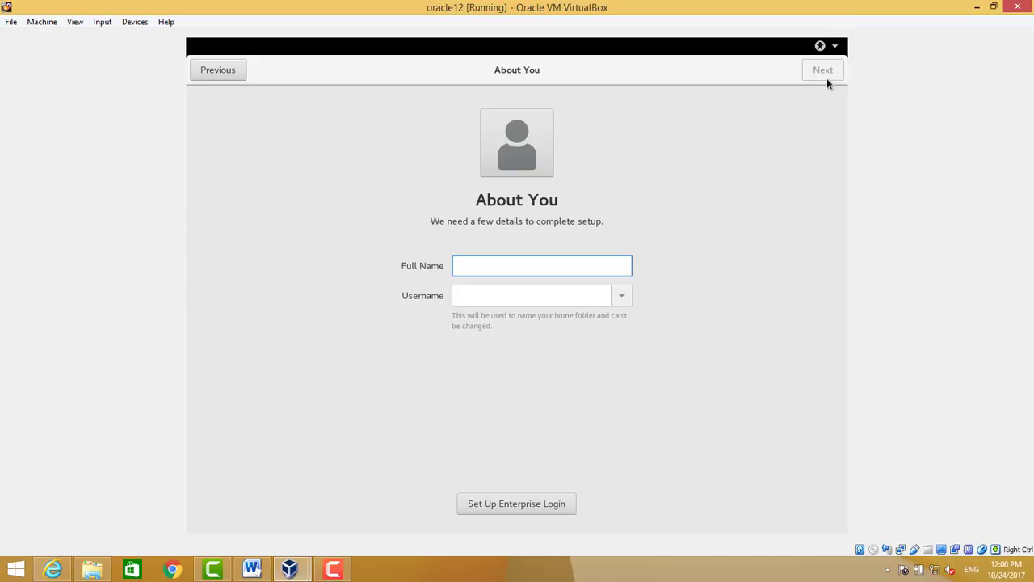
pyautogui.click(541, 265)
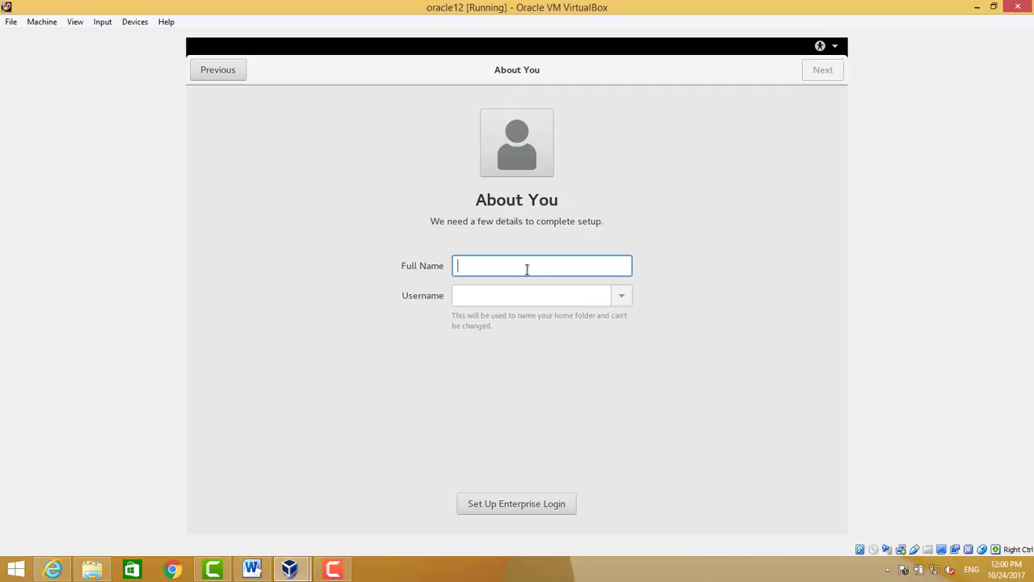
pyautogui.write('Hayat')
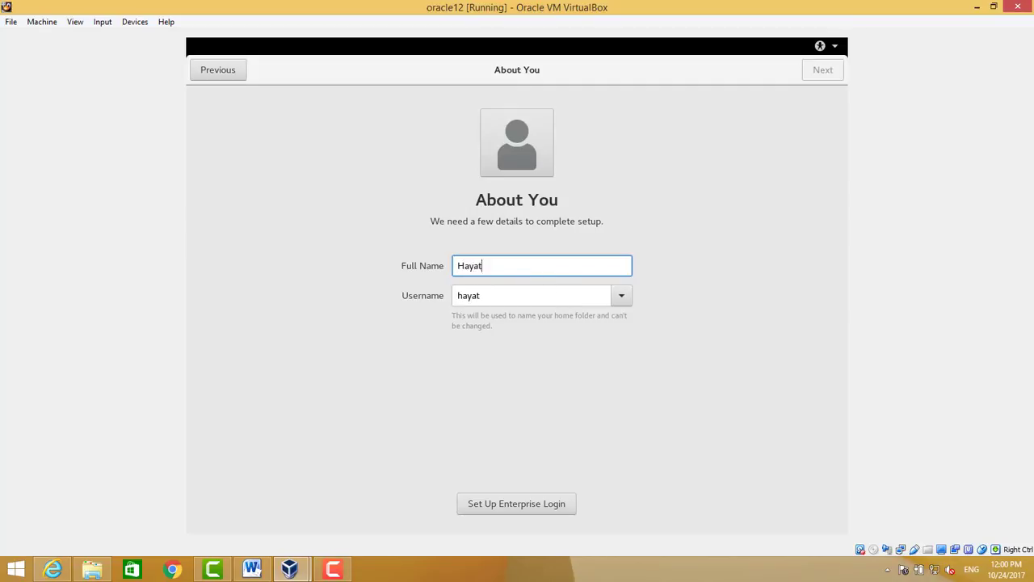
pyautogui.click(530, 295)
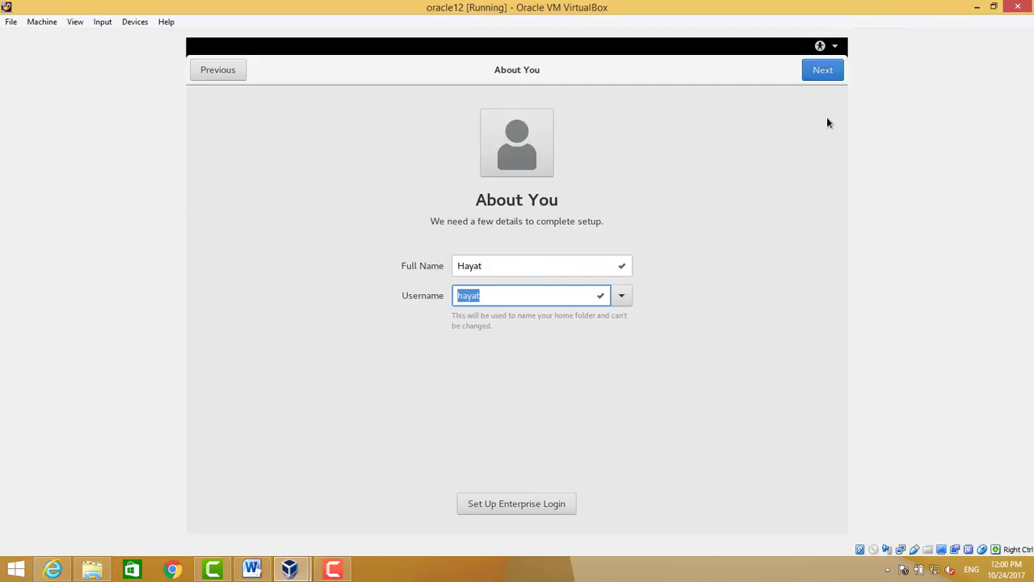
pyautogui.moveTo(817, 93)
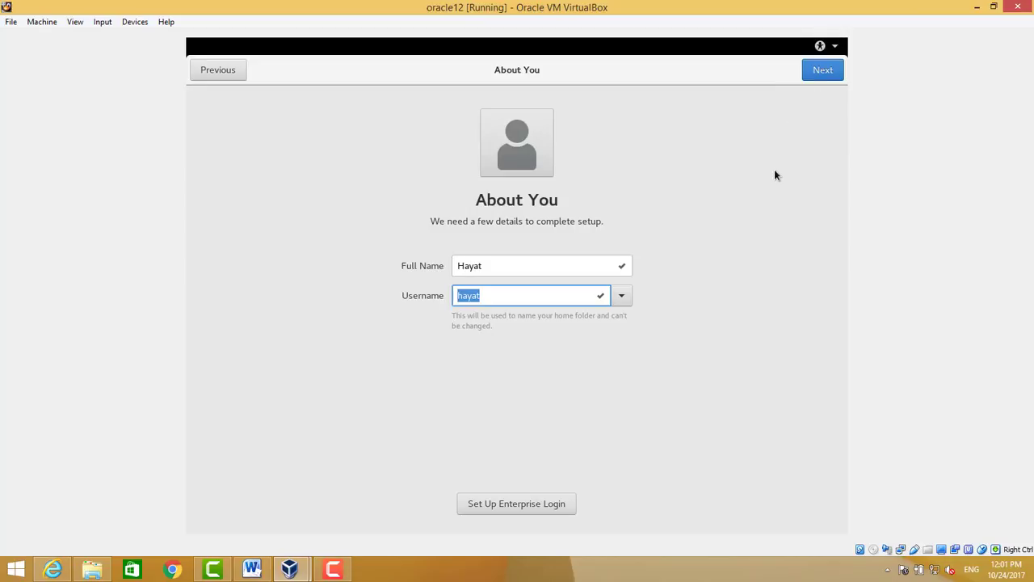
# - Set and verify the account password for user Hayat
pyautogui.click(822, 70)
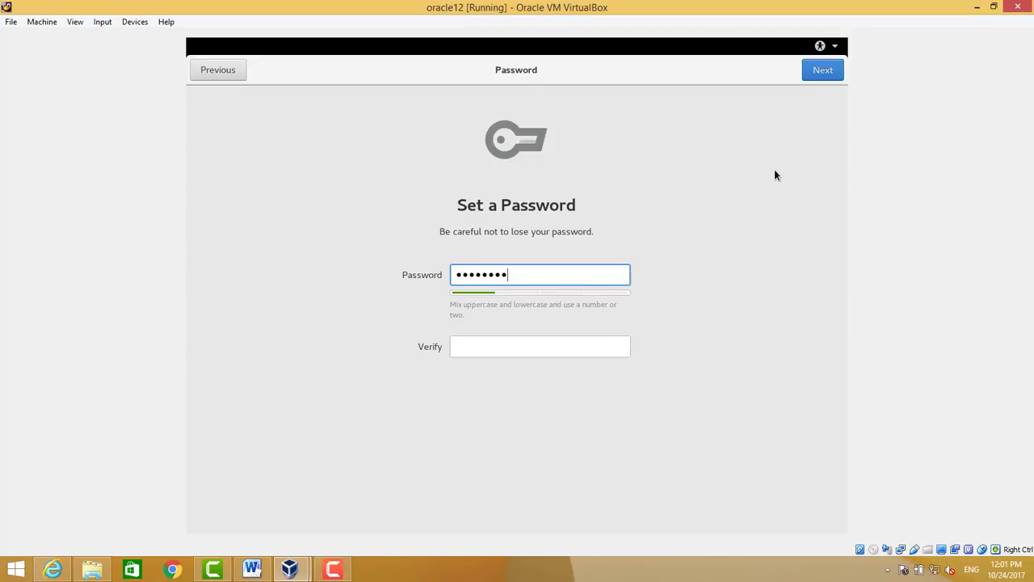
pyautogui.write('•')
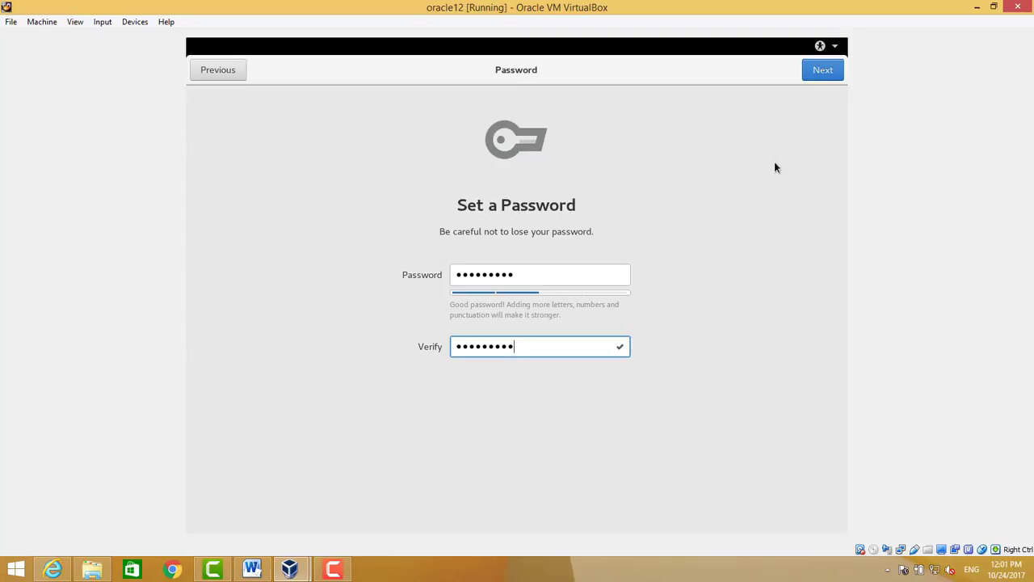
pyautogui.click(822, 70)
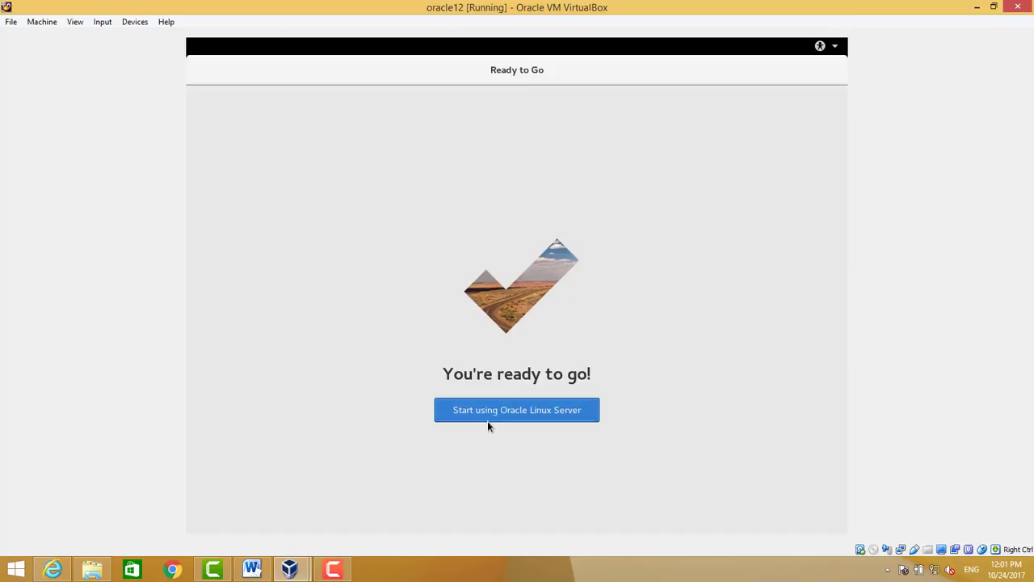
# - Choose 'Start using Oracle Linux Server' to launch the GNOME session
pyautogui.click(516, 410)
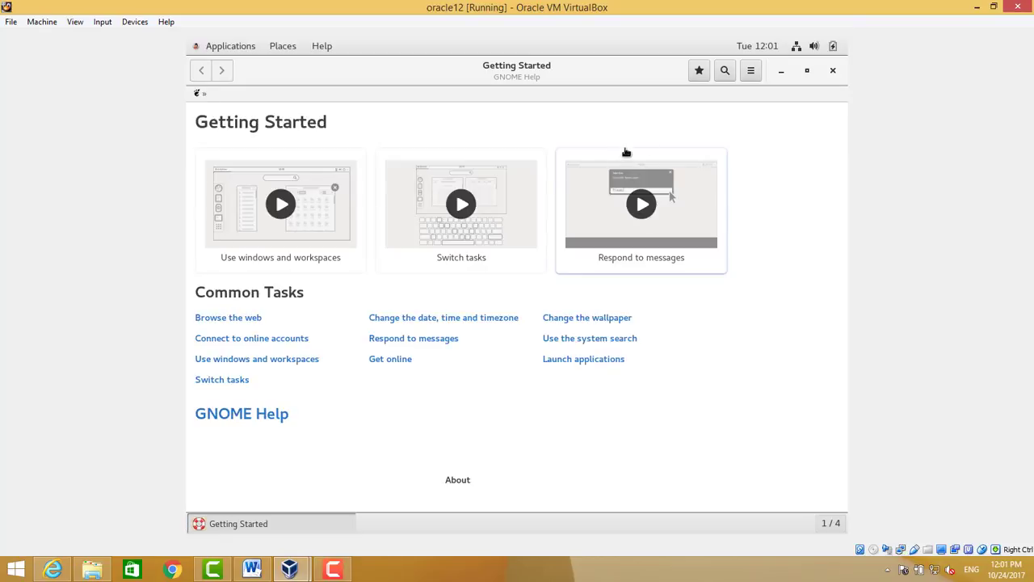
pyautogui.moveTo(860, 83)
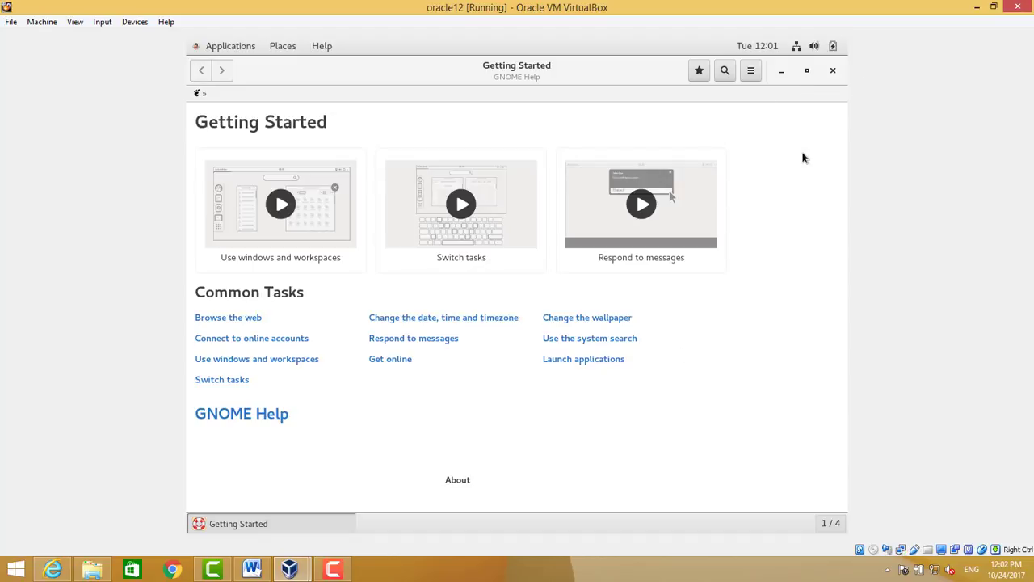
pyautogui.moveTo(762, 224)
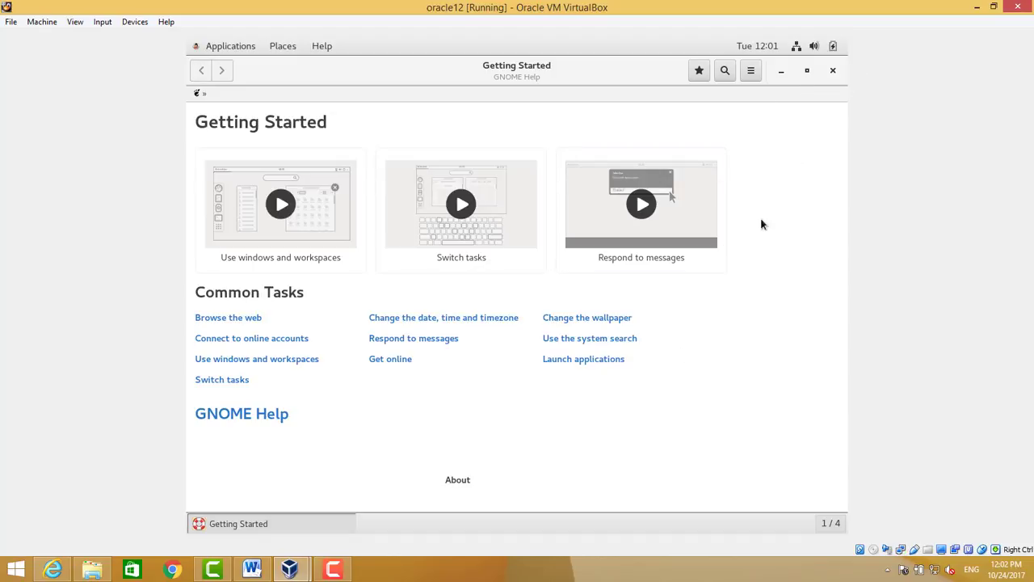
pyautogui.moveTo(215, 208)
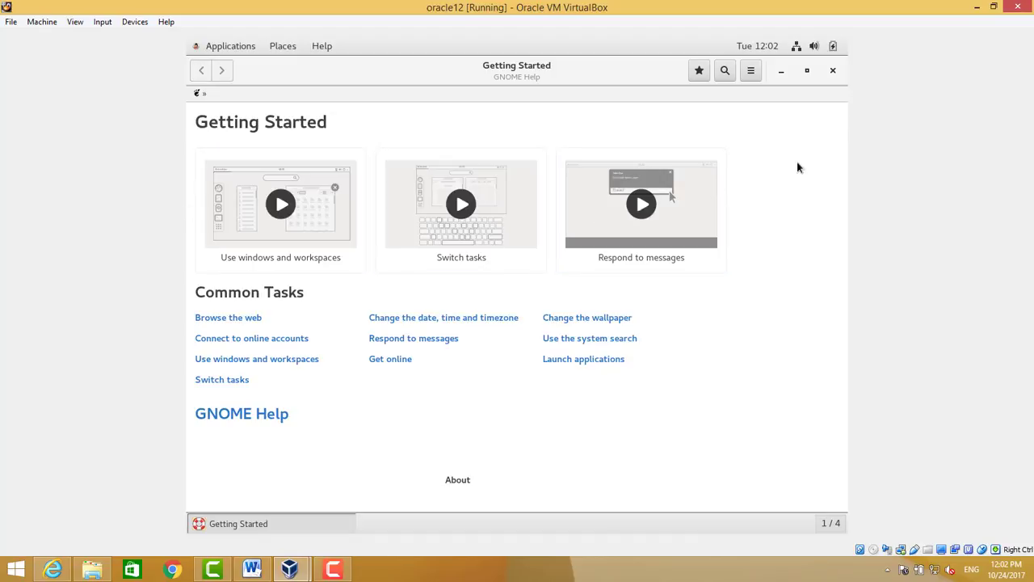
pyautogui.moveTo(530, 92)
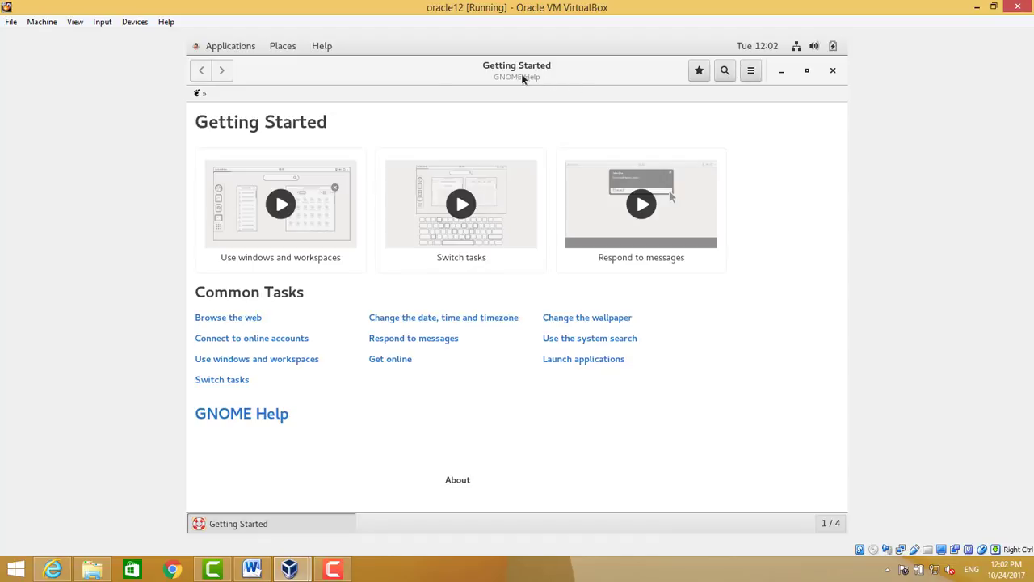
pyautogui.moveTo(806, 70)
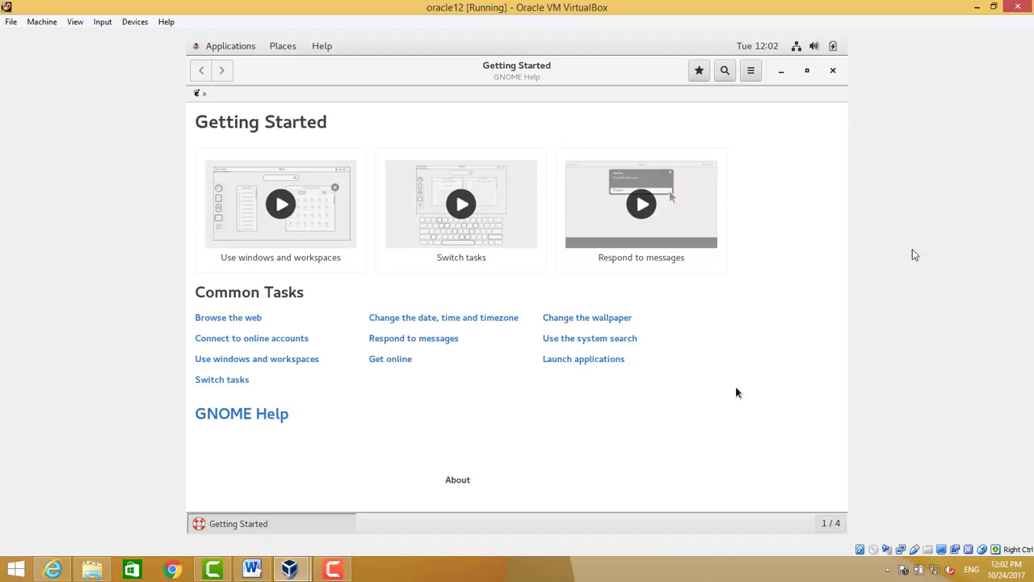
pyautogui.moveTo(691, 373)
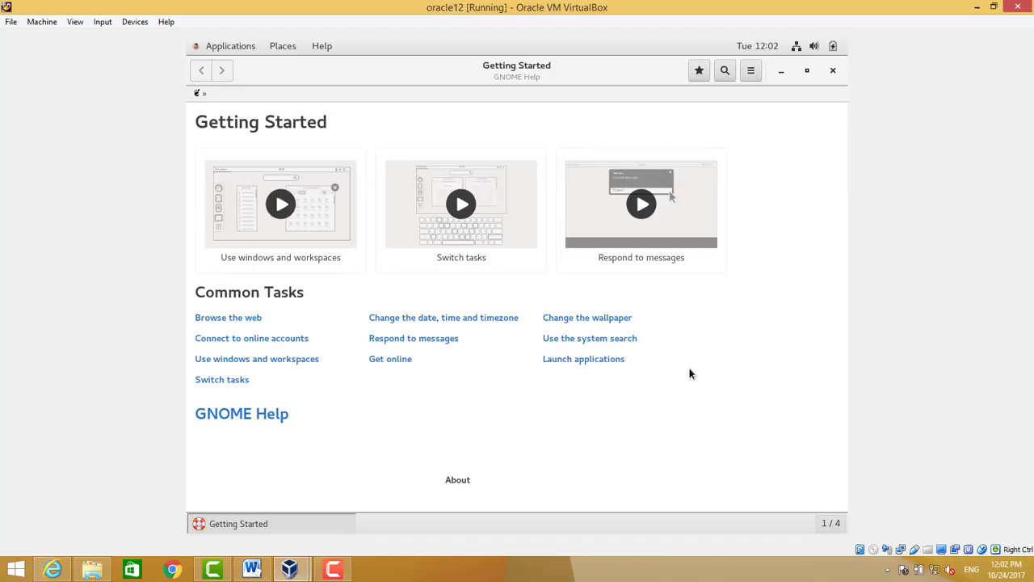
pyautogui.moveTo(911, 64)
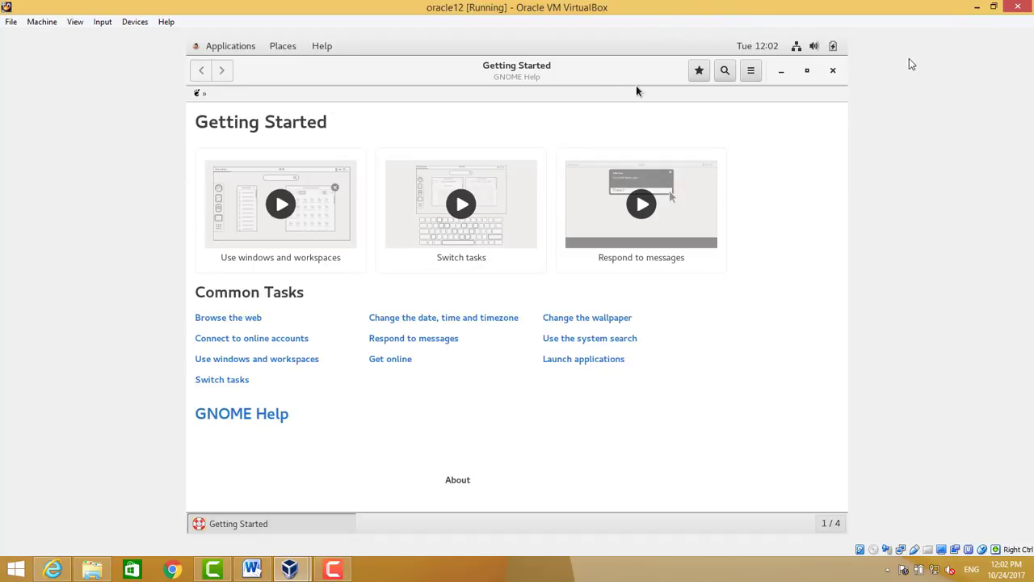
pyautogui.moveTo(602, 100)
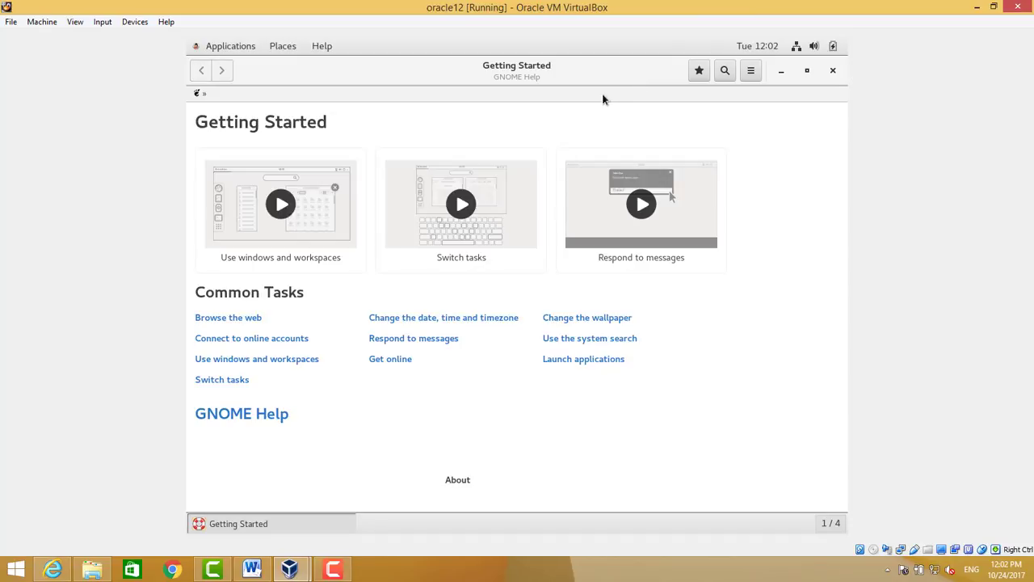
pyautogui.moveTo(775, 78)
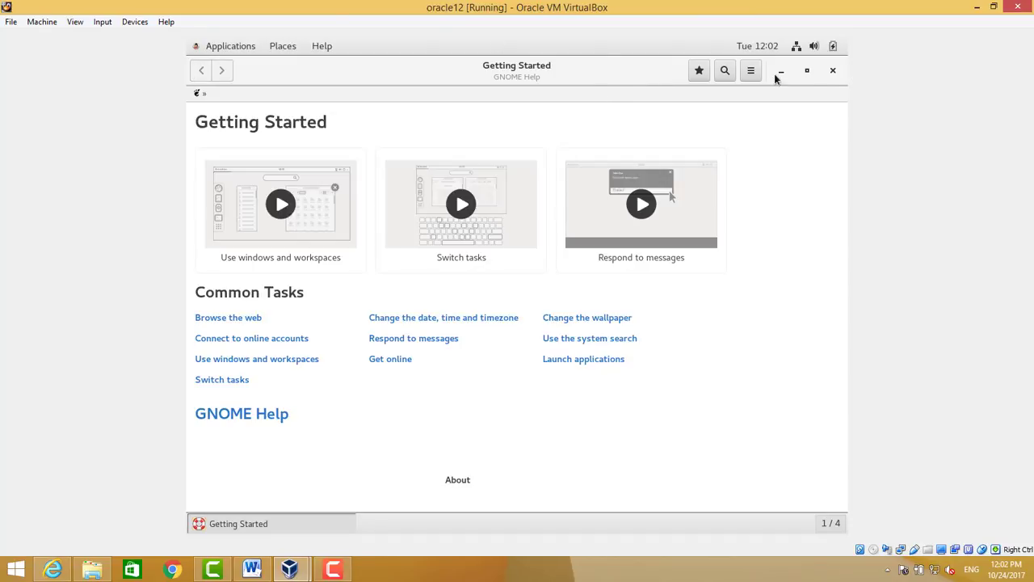
# - Close the Getting Started help, open a desktop terminal, and start typing 'hostna'
pyautogui.click(833, 71)
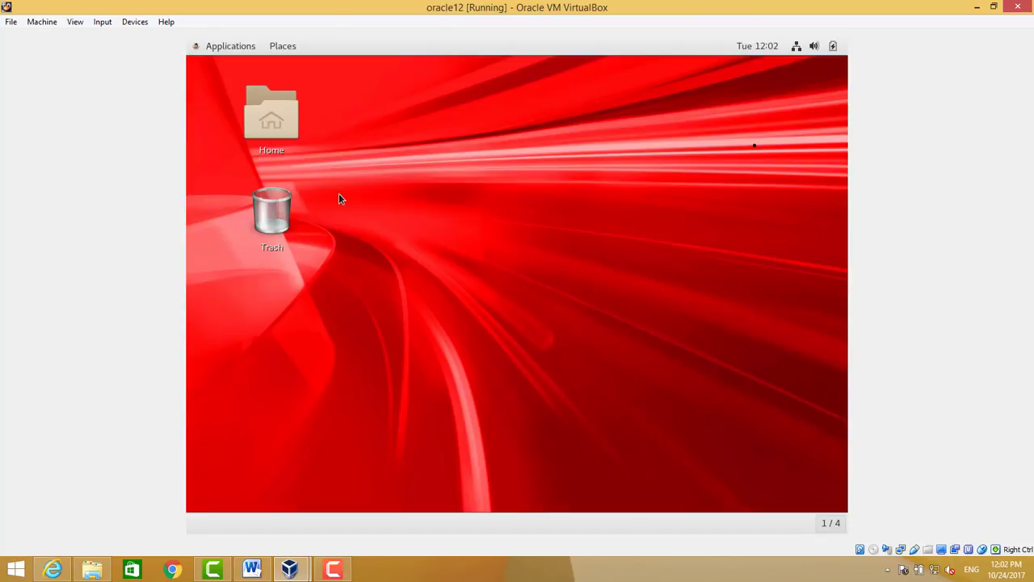
pyautogui.moveTo(245, 491)
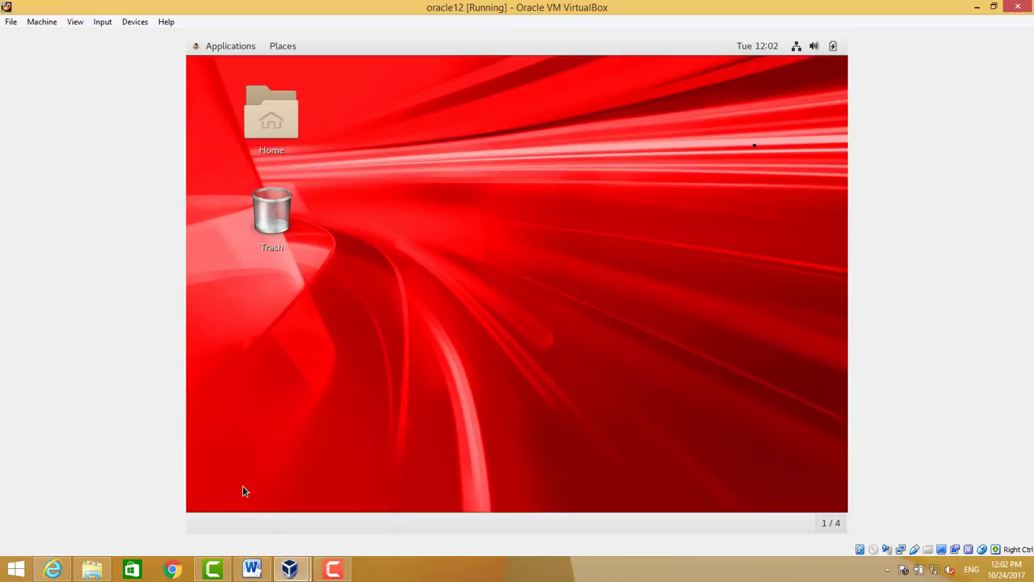
pyautogui.moveTo(582, 188)
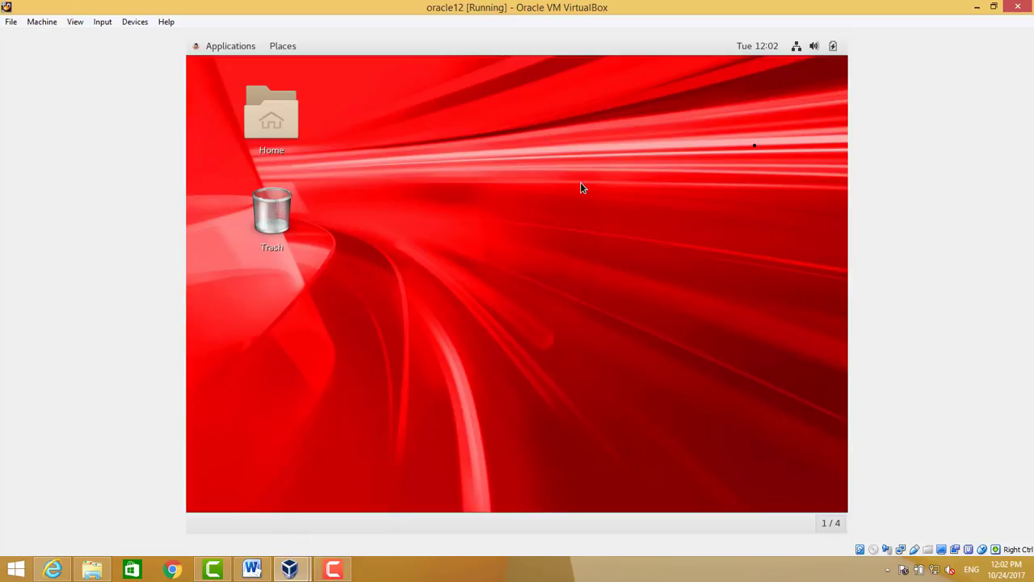
pyautogui.rightClick(582, 188)
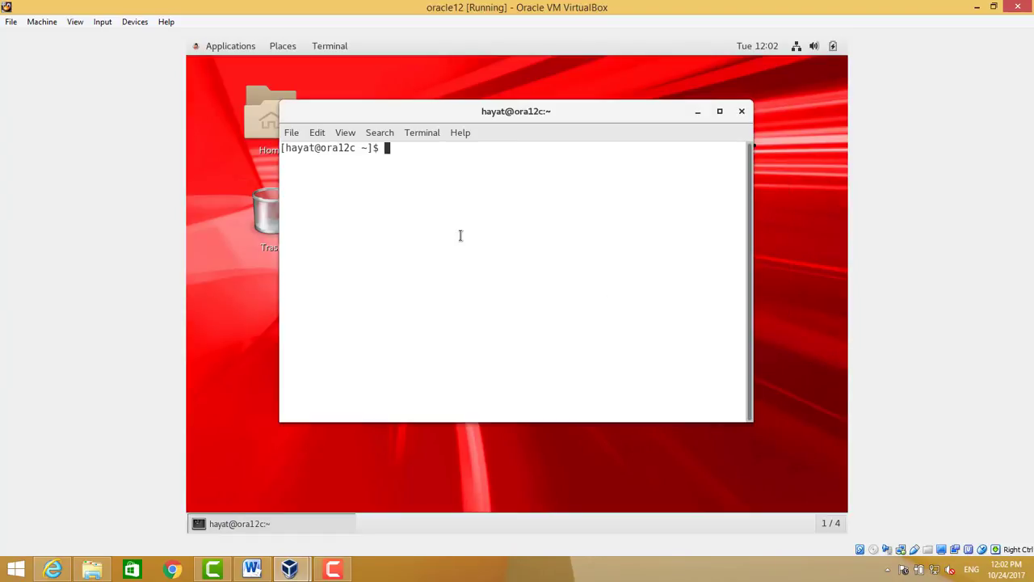
pyautogui.write('ho')
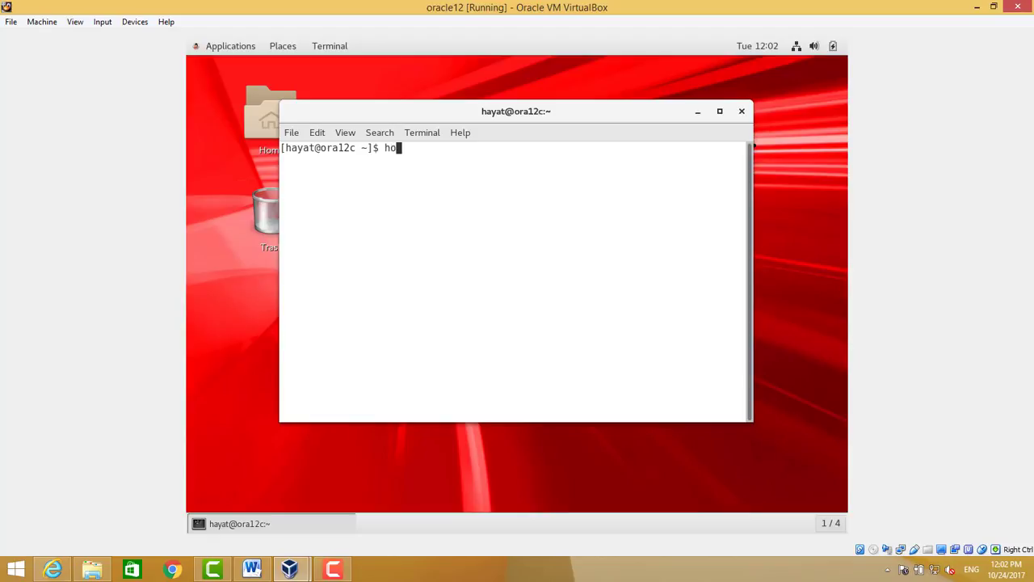
pyautogui.write('stna')
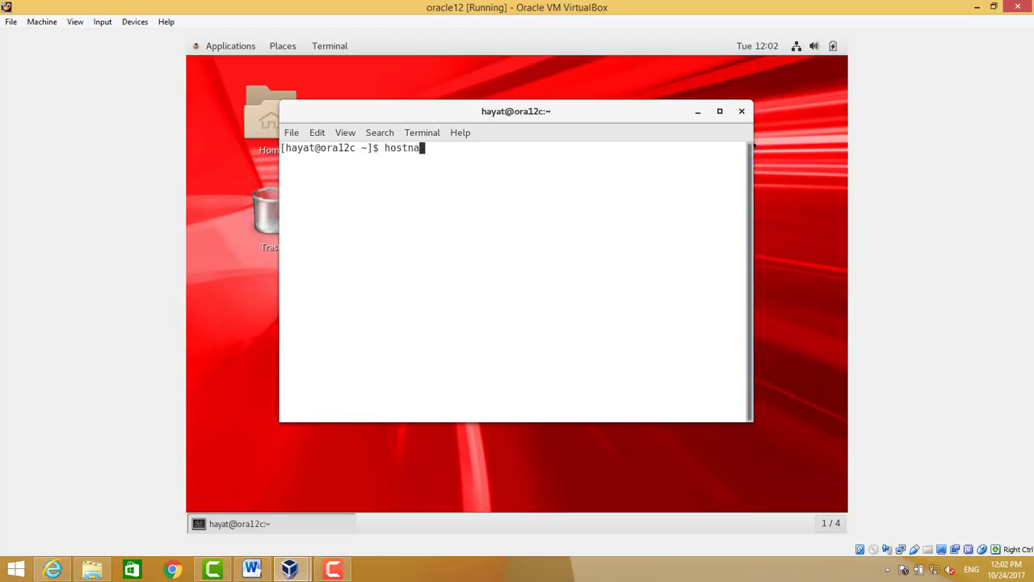